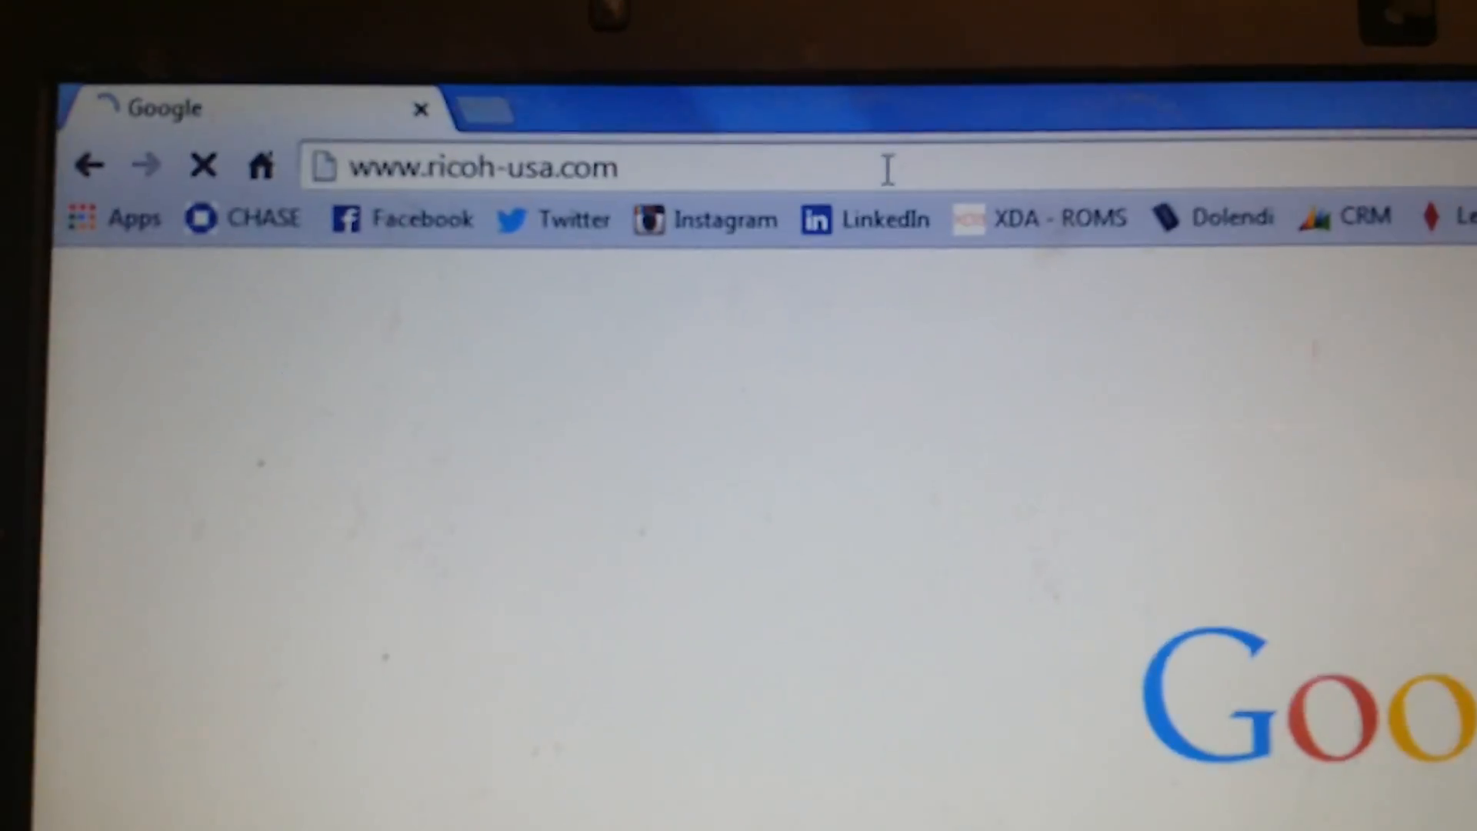
Search Ricoh USA downloads for 'mp 4002' and scroll to the two matching models
{"action": "key", "text": "Return"}
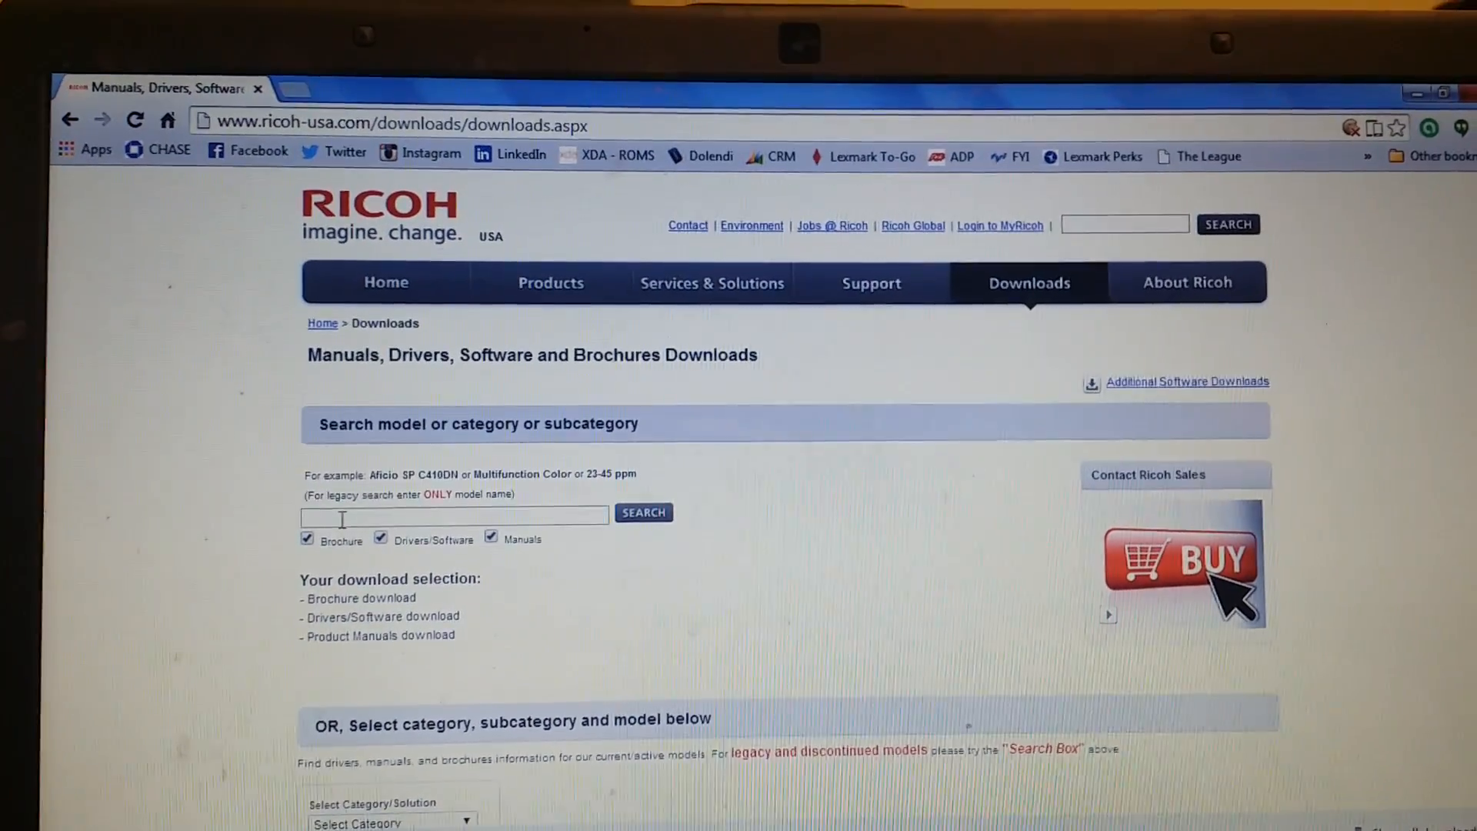
{"action": "type", "text": "mp 4"}
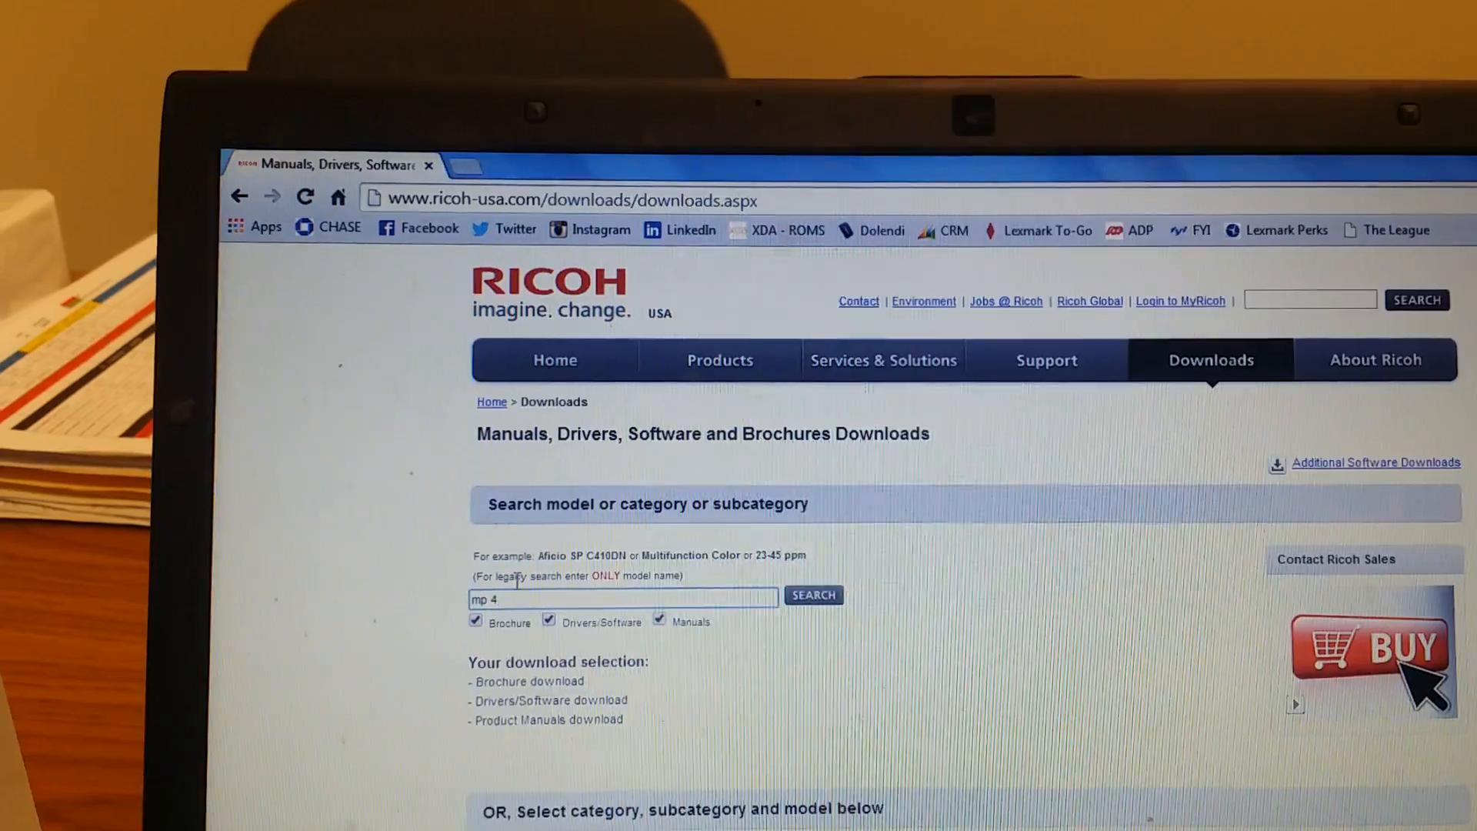
{"action": "type", "text": "002"}
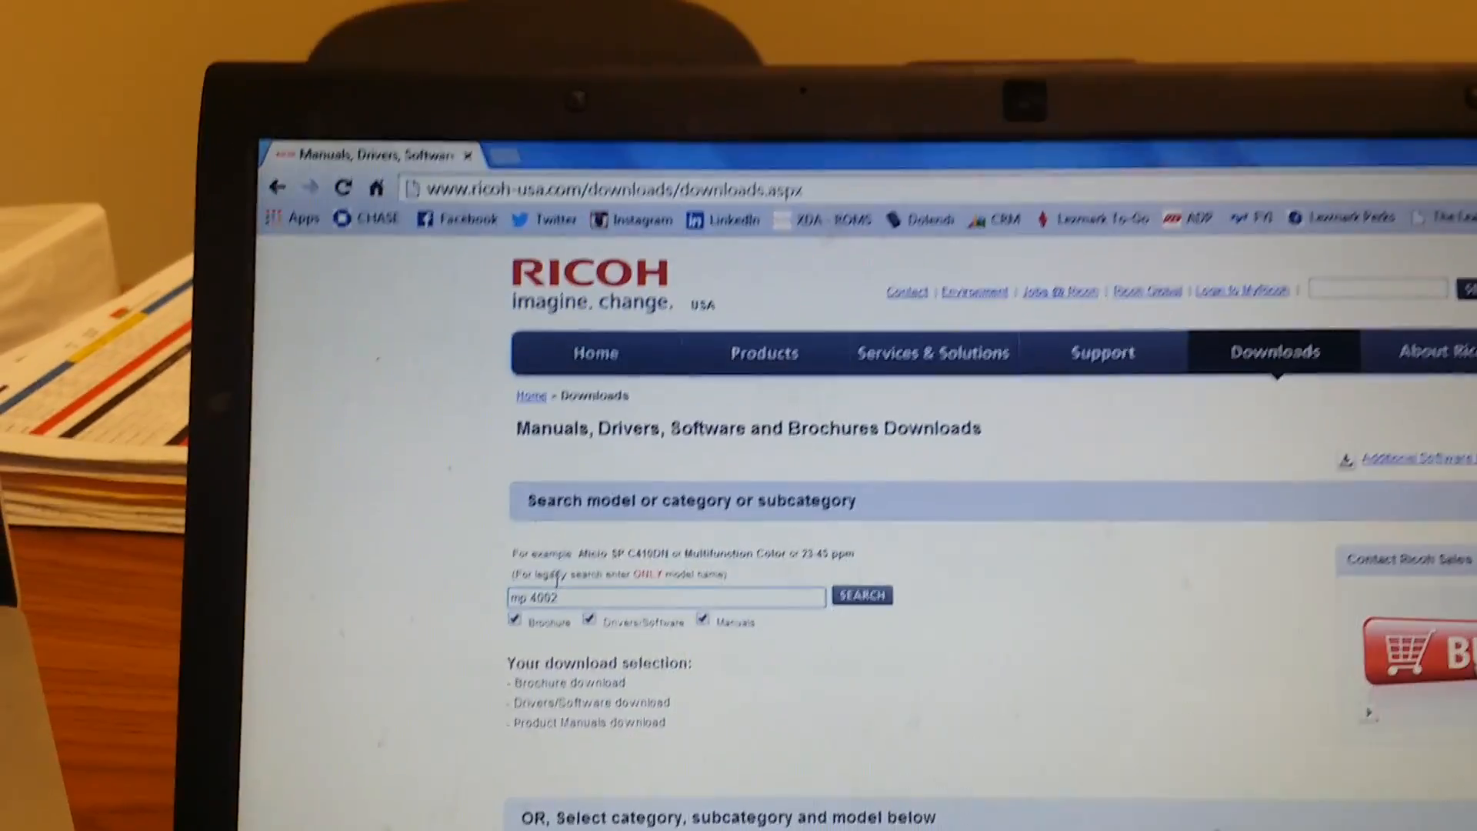
{"action": "left_click", "coordinate": [861, 595]}
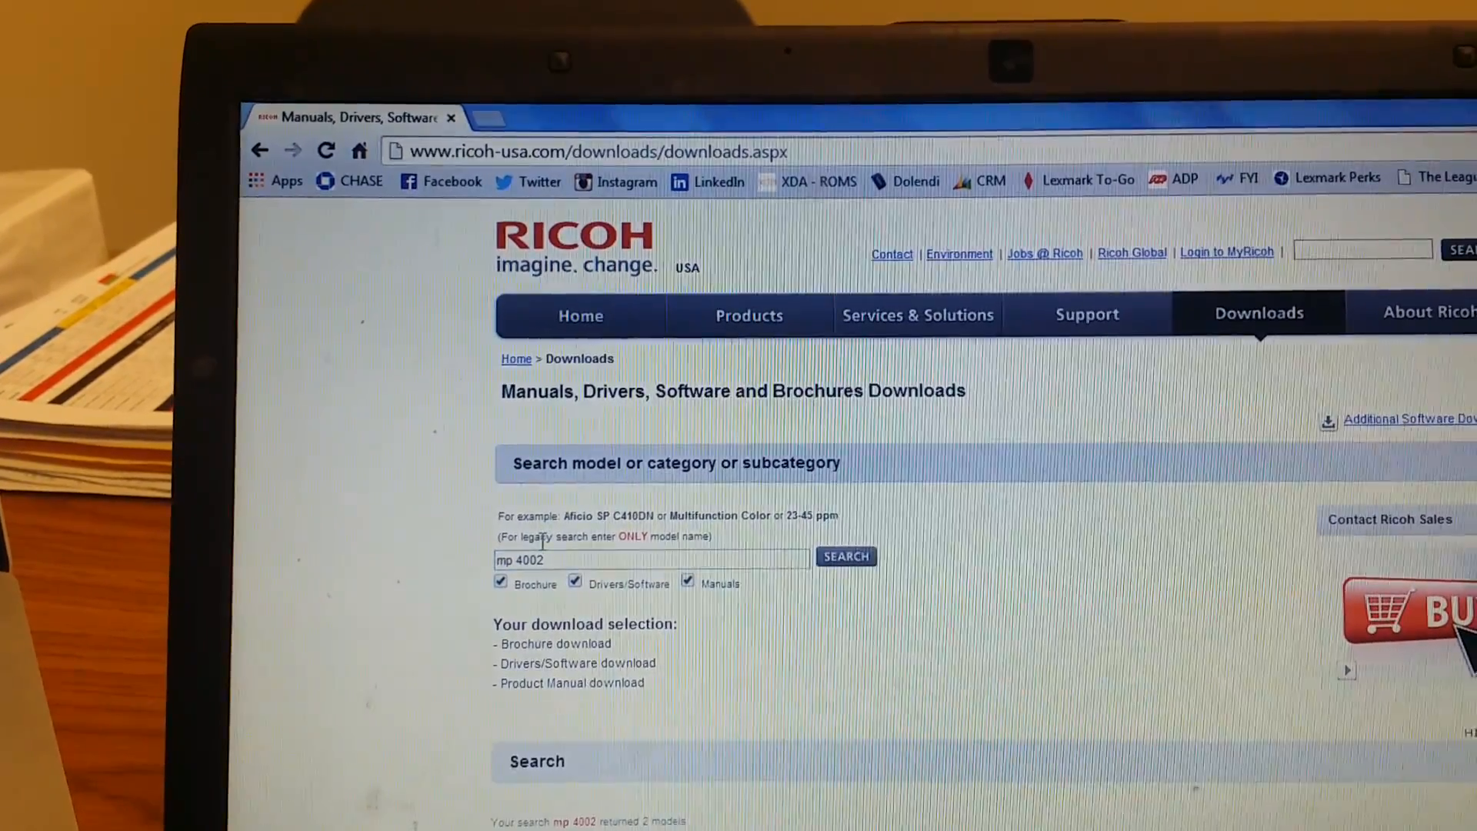
{"action": "scroll", "scroll_direction": "down", "scroll_amount": 3}
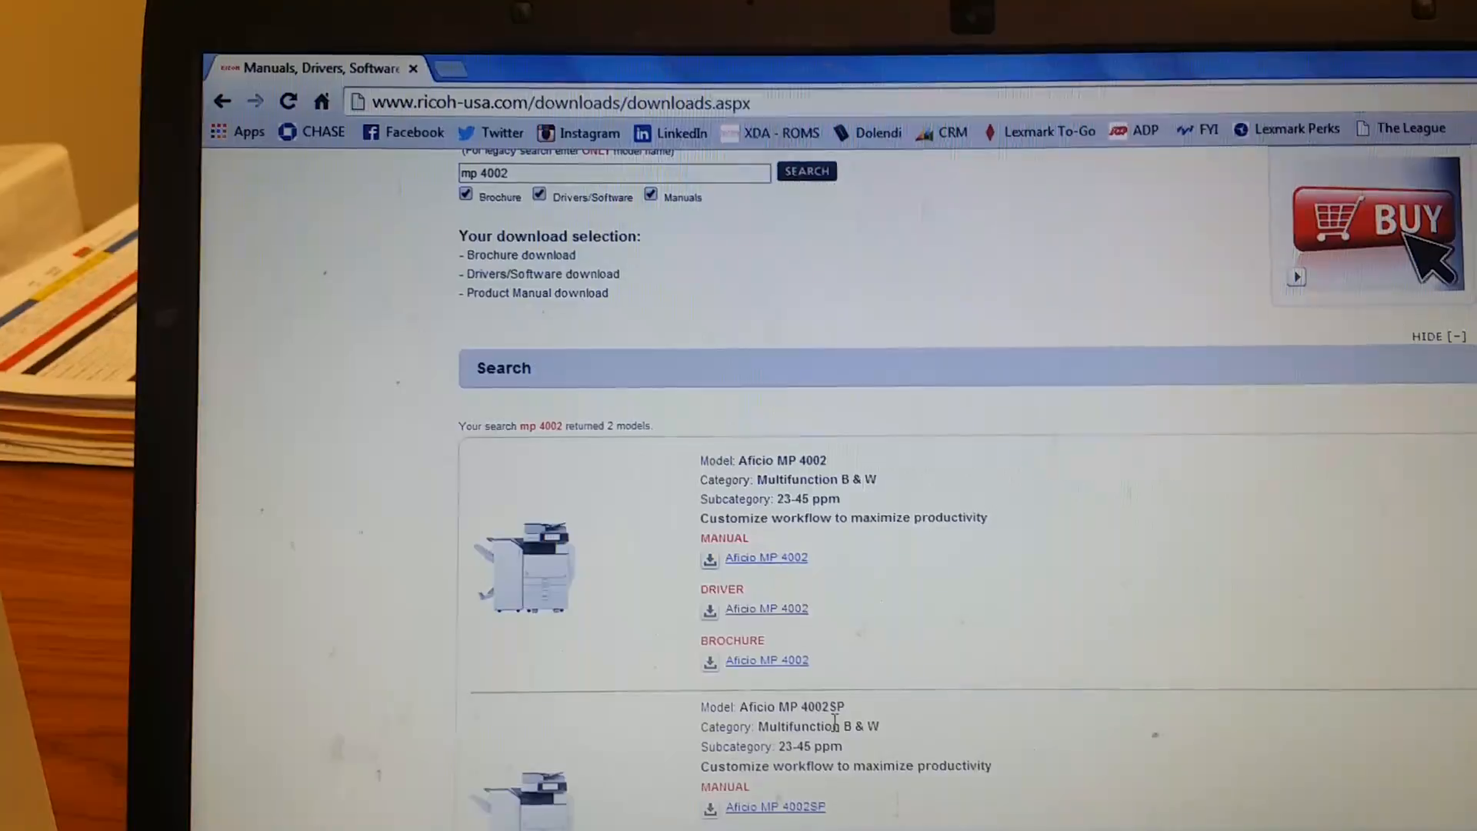
{"action": "scroll", "scroll_direction": "down", "scroll_amount": 3}
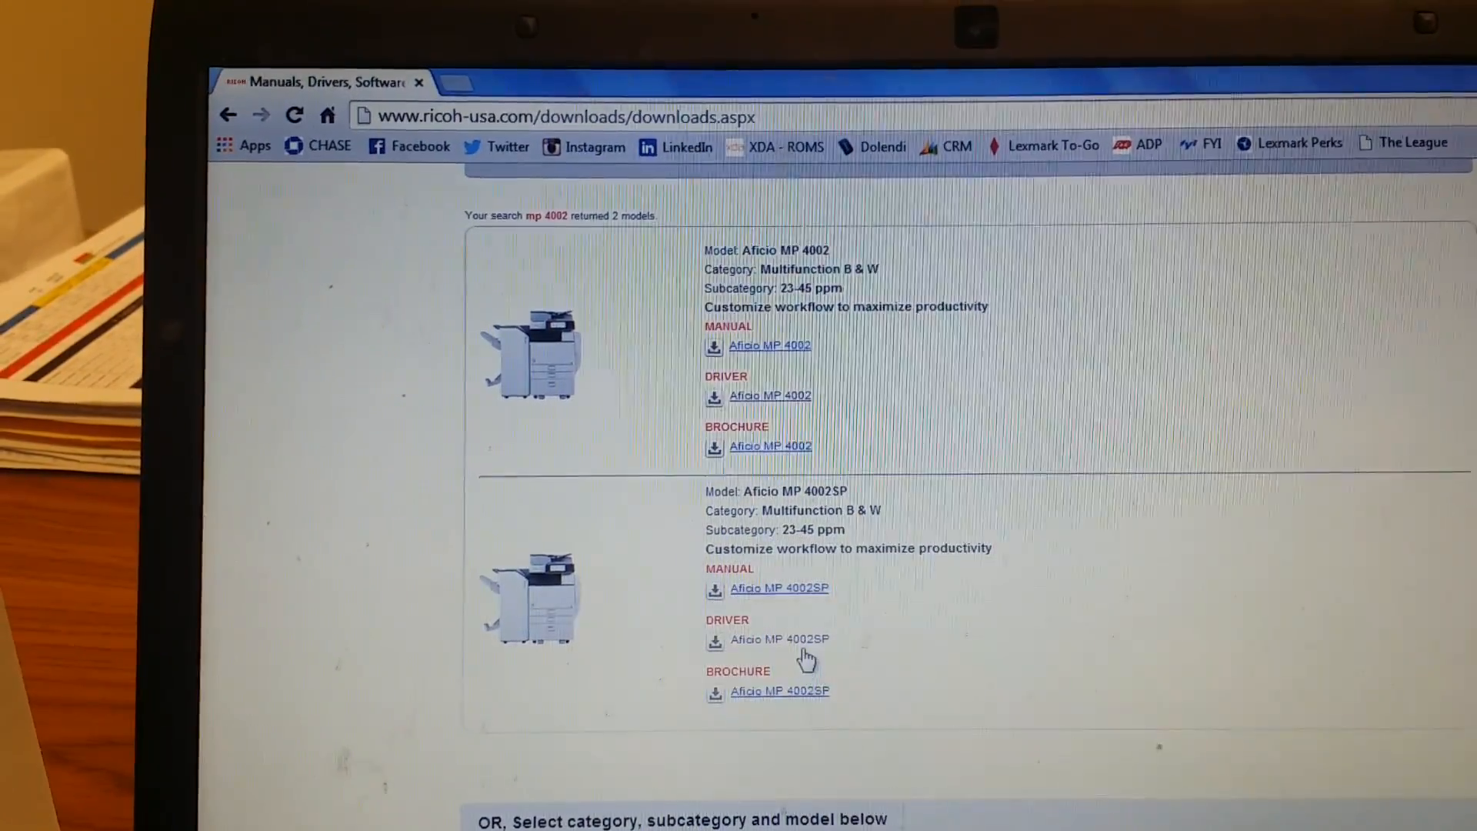
Download the MP 4002SP LAN Fax Driver for Microsoft Windows 7 (x64)
{"action": "left_click", "coordinate": [778, 638]}
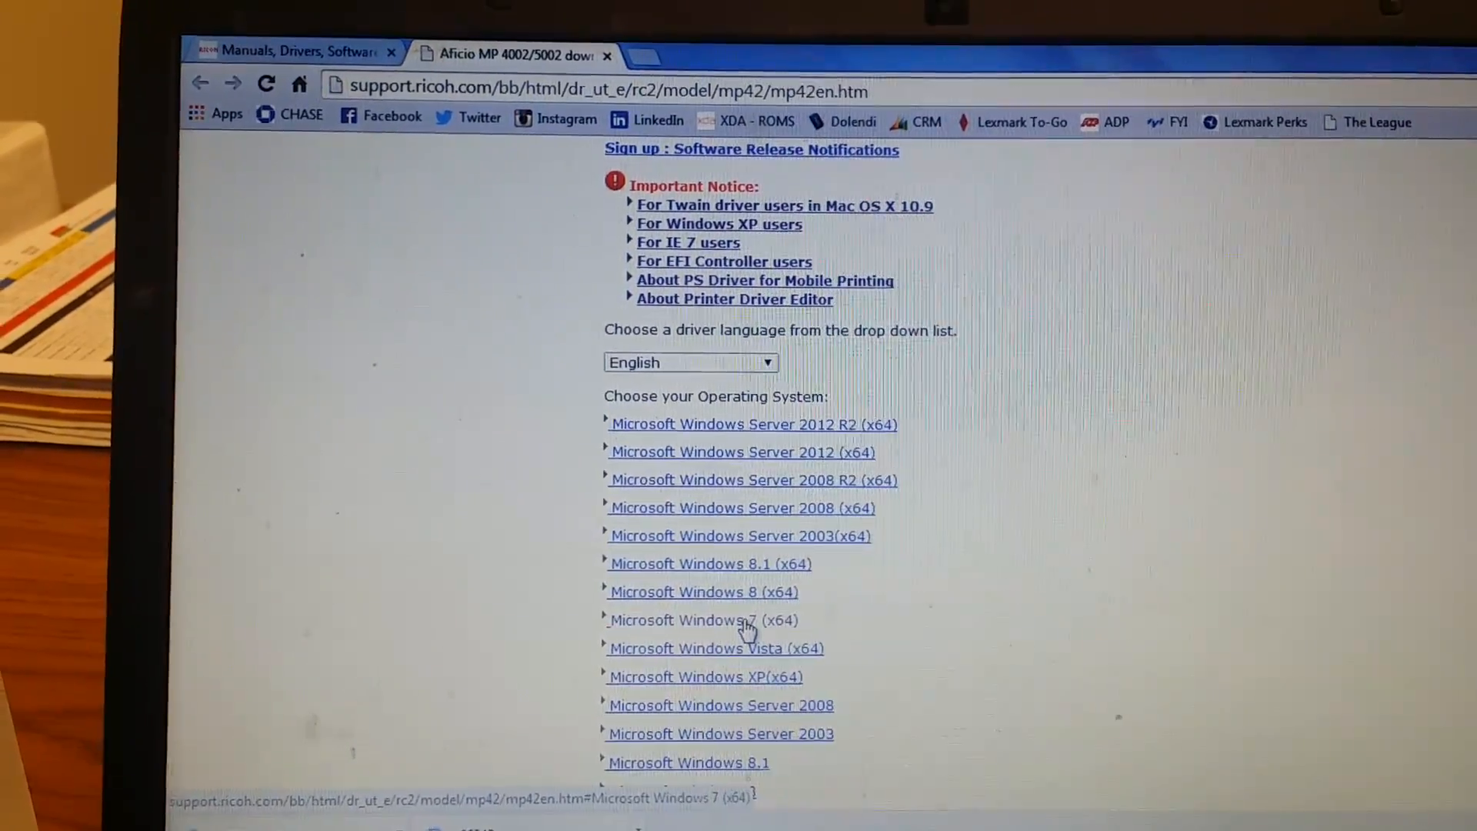
{"action": "left_click", "coordinate": [703, 620]}
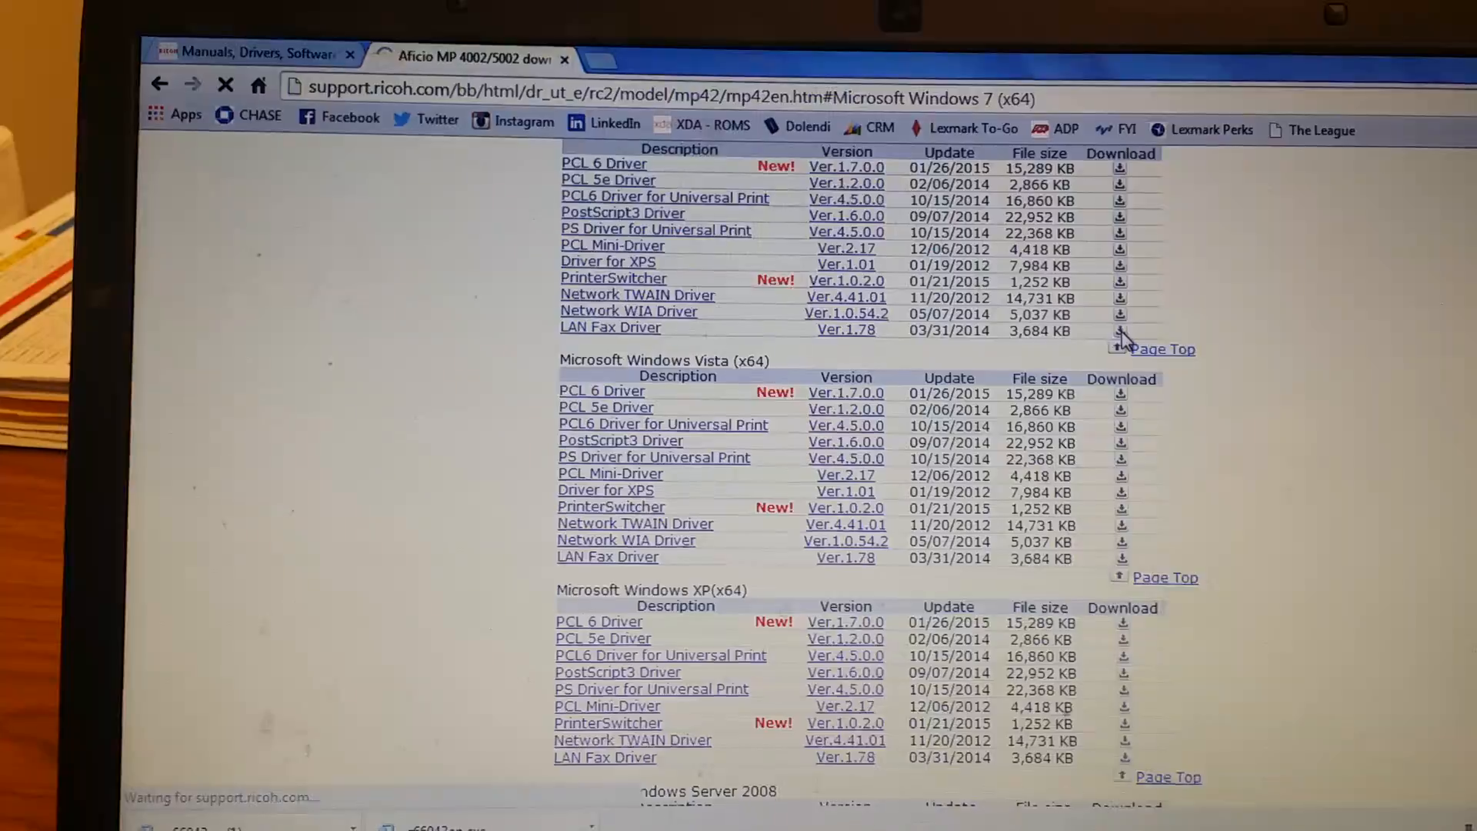
{"action": "left_click", "coordinate": [1119, 326]}
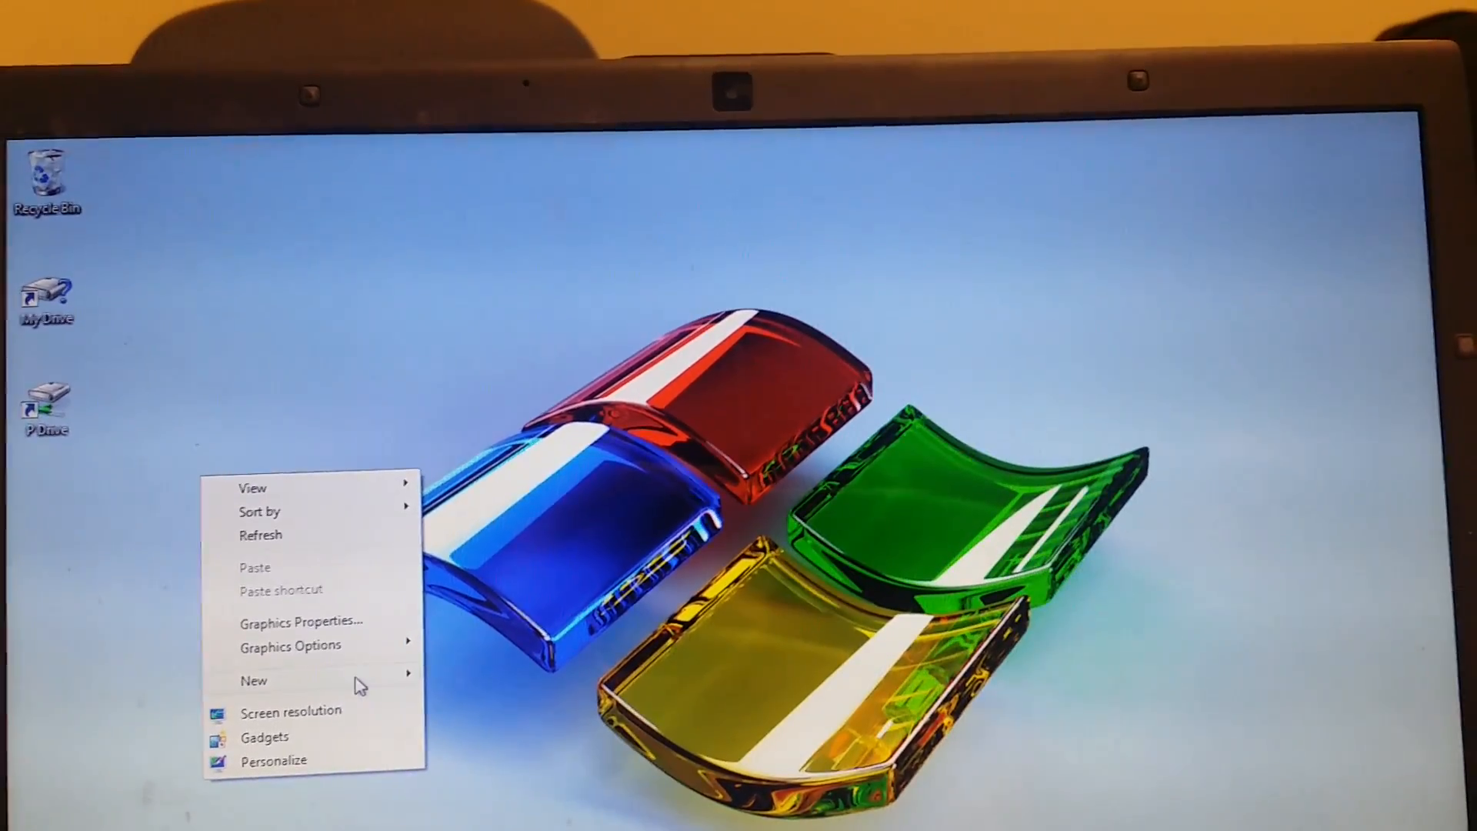
Create a new desktop folder named 'fax driver'
{"action": "left_click", "coordinate": [254, 680]}
{"action": "type", "text": "fa"}
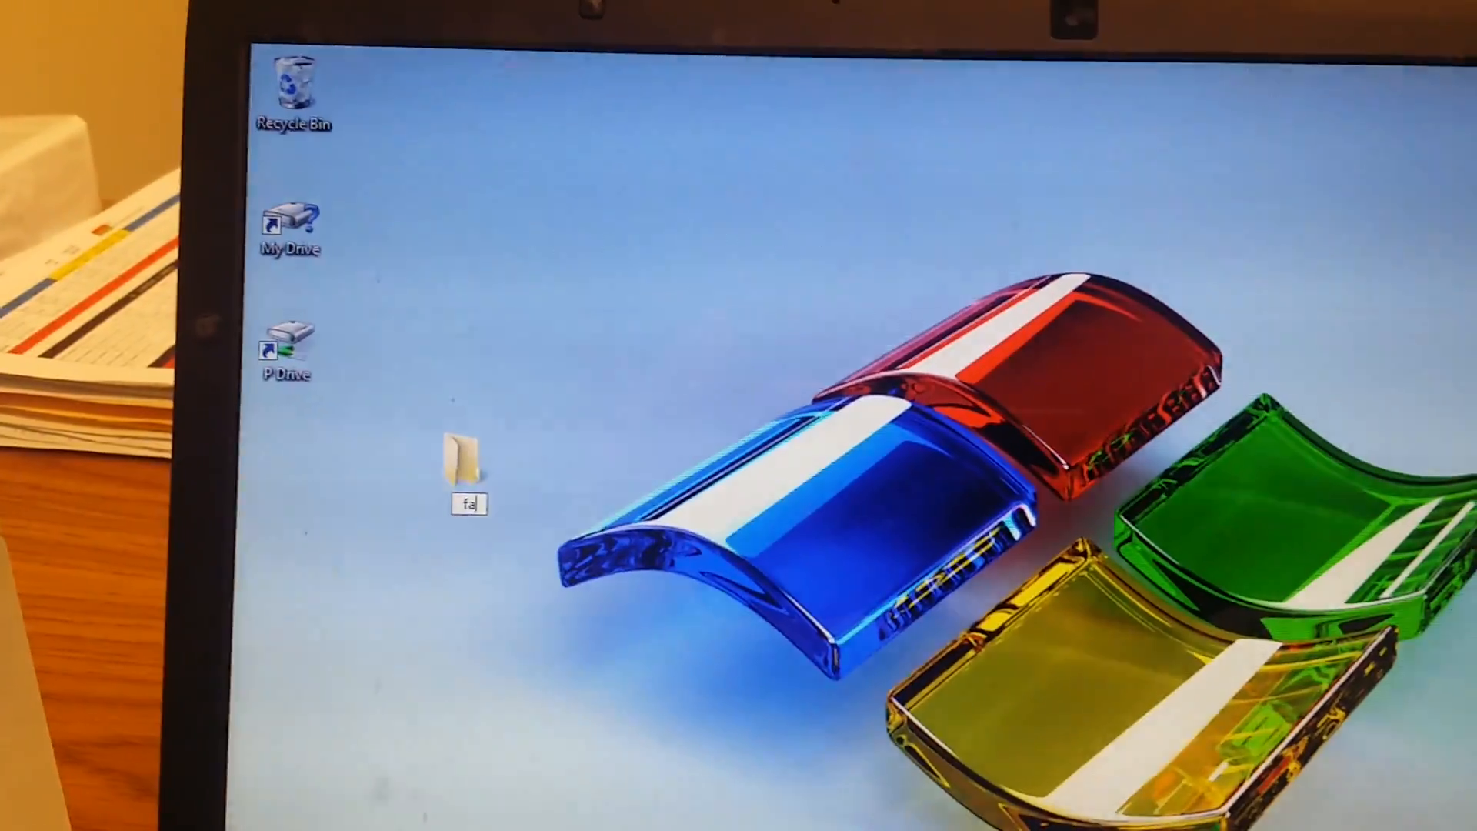
{"action": "type", "text": "x d"}
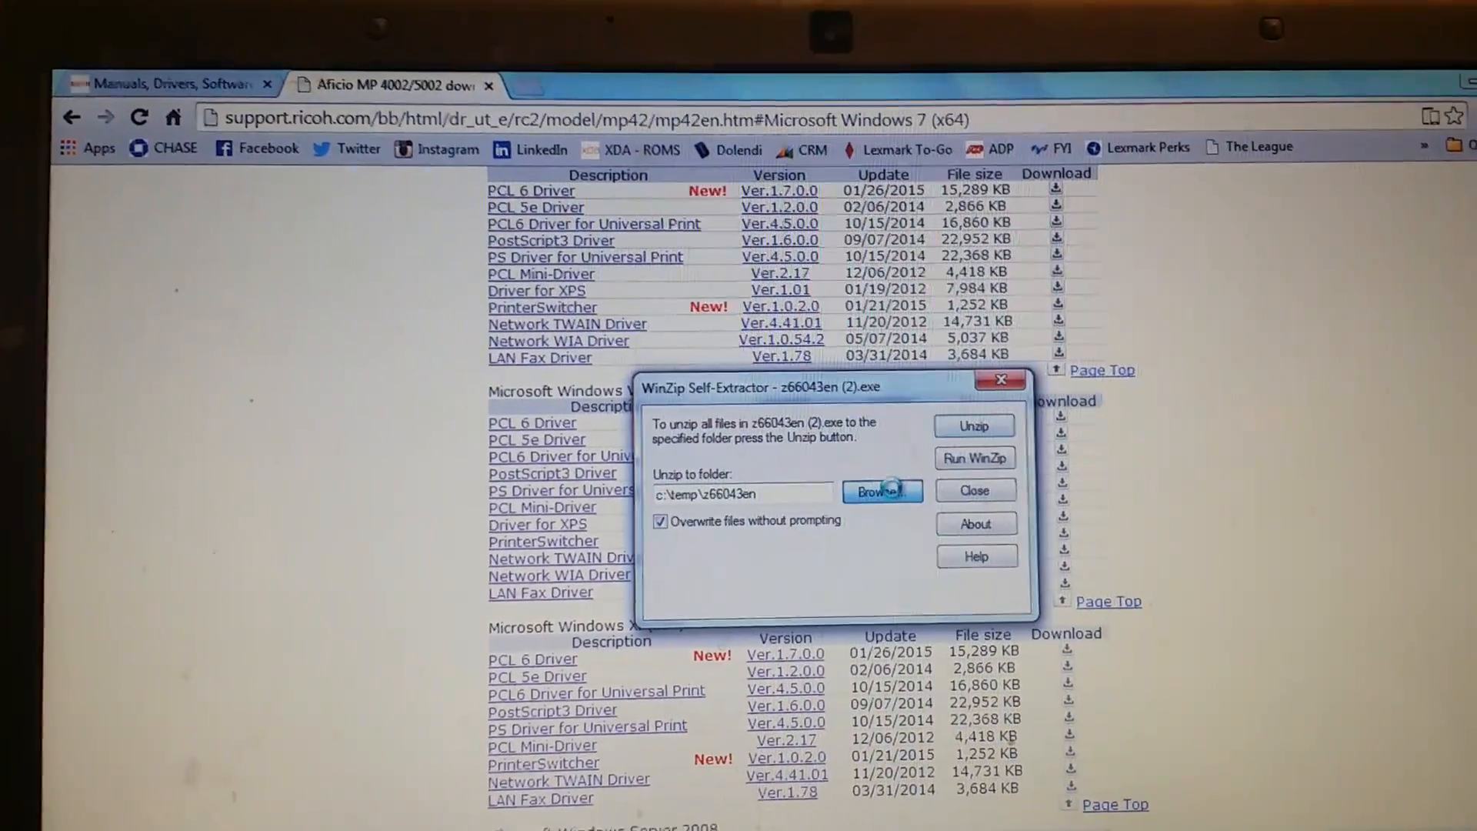
Unzip the 35 driver files into the desktop 'fax driver' folder
{"action": "left_click", "coordinate": [876, 490]}
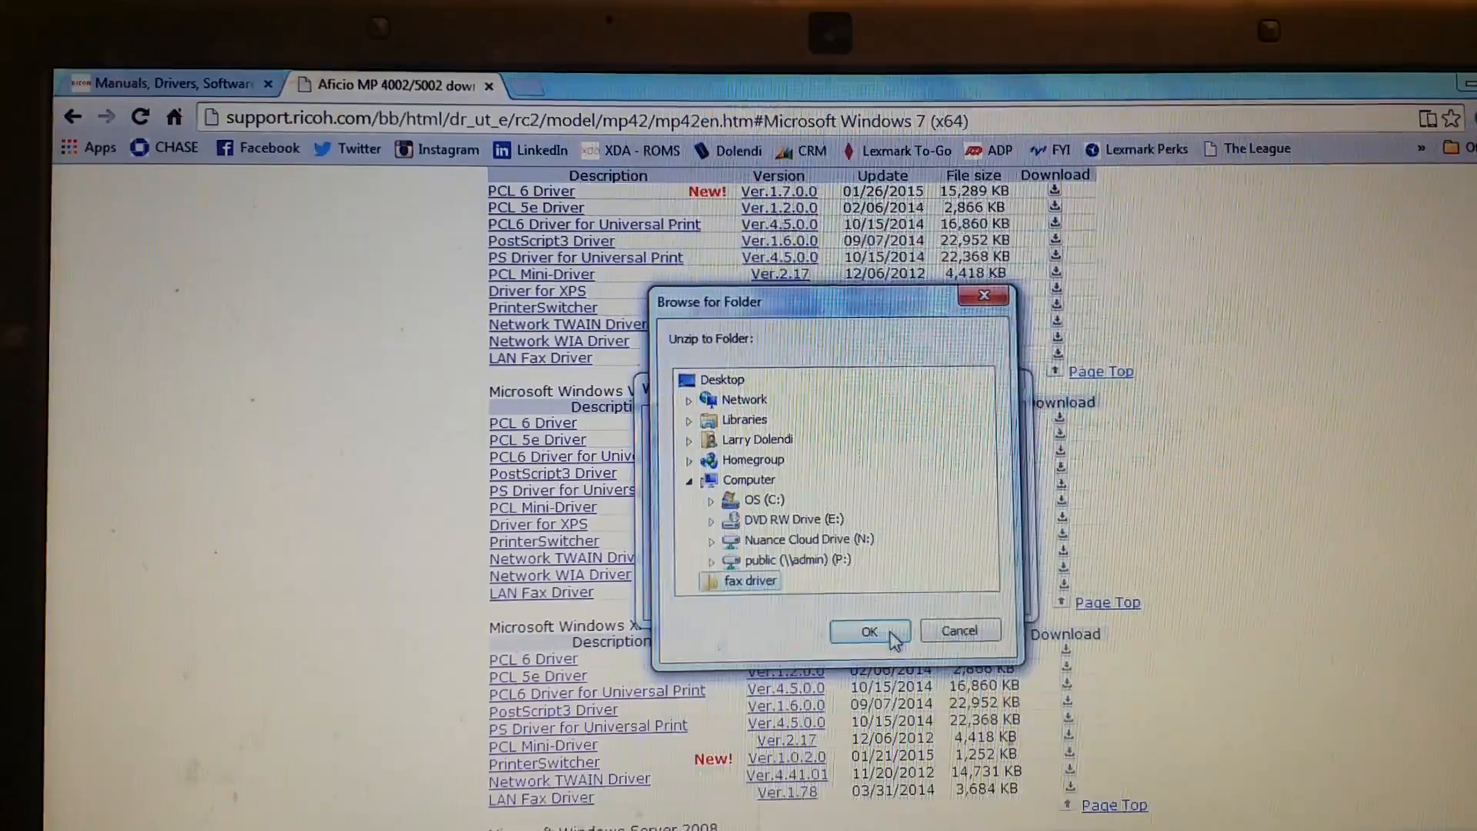
{"action": "left_click", "coordinate": [868, 631]}
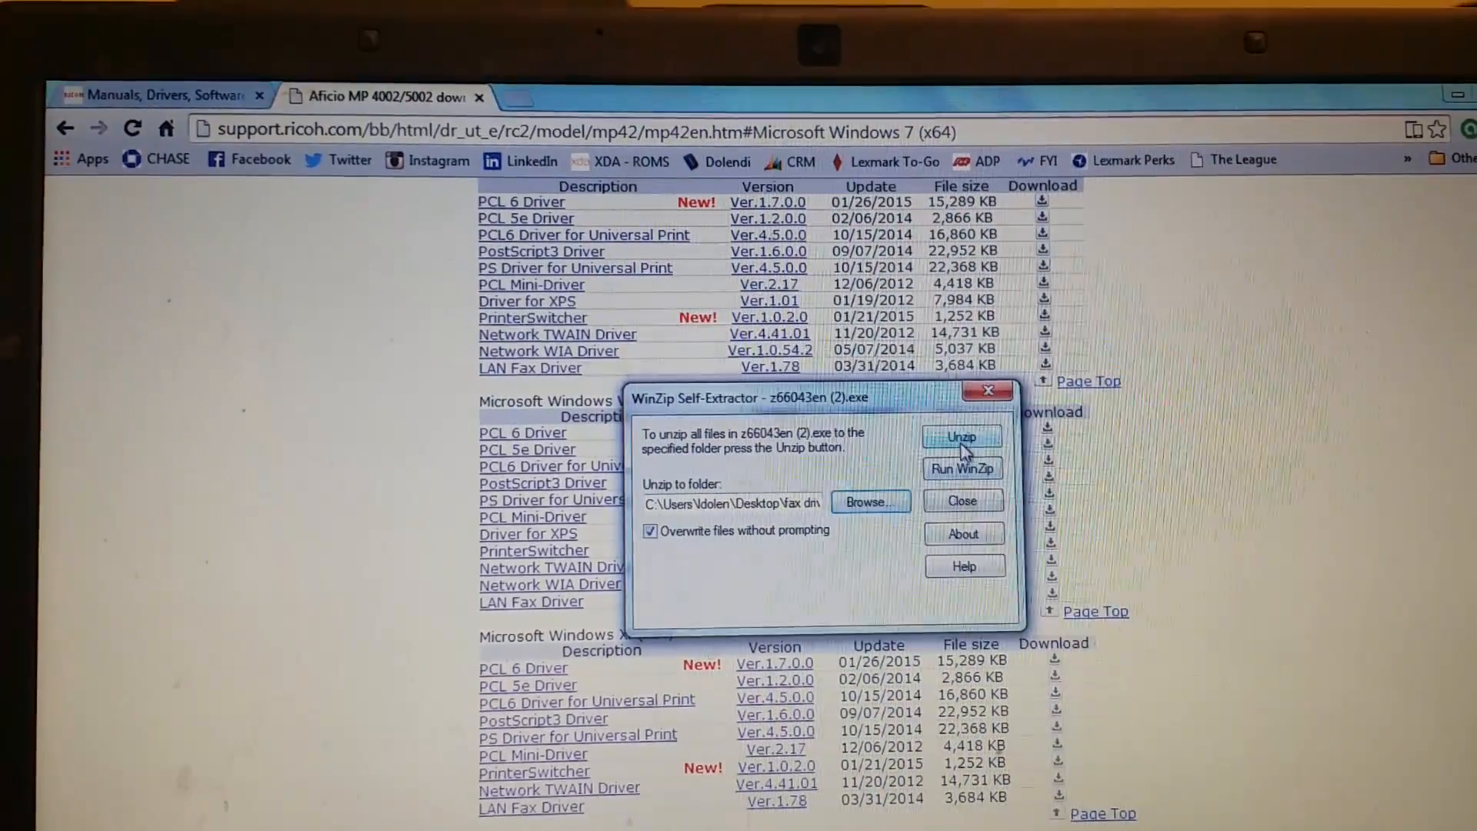
{"action": "left_click", "coordinate": [961, 435]}
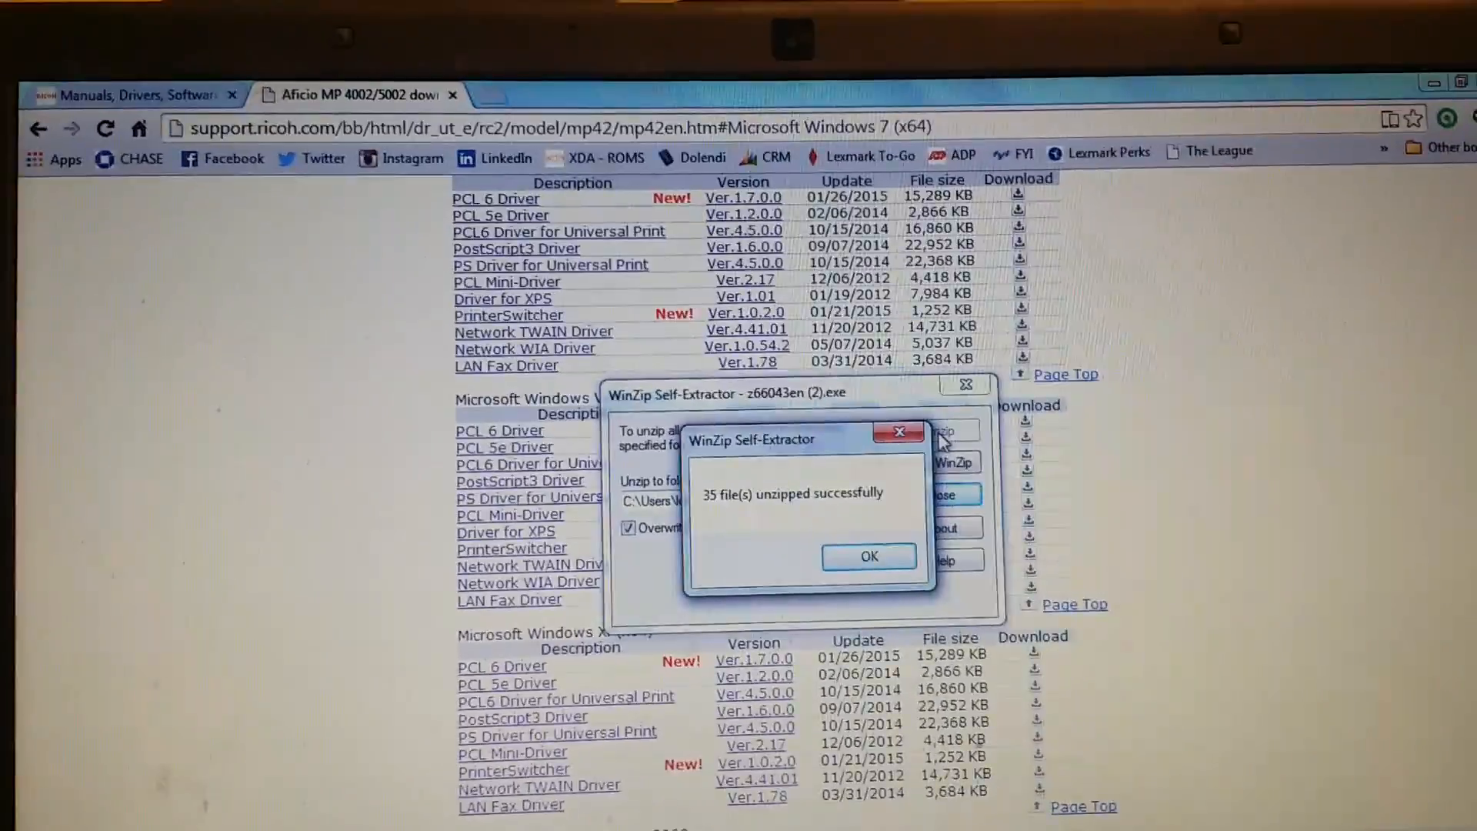
{"action": "left_click", "coordinate": [867, 556]}
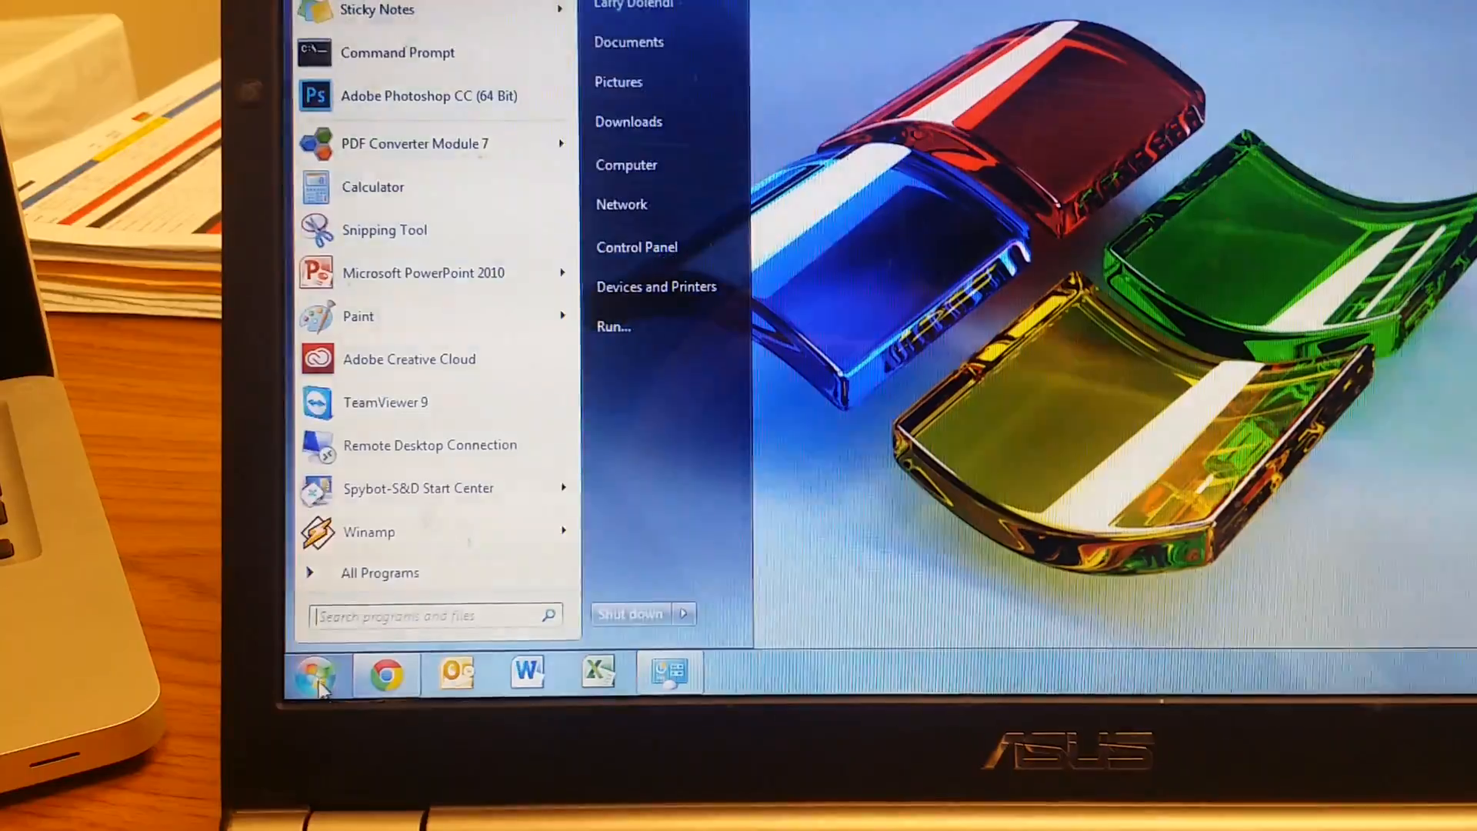
Show the properties of the RICOH Aficio MP 6002 PCL 6 printer
{"action": "left_click", "coordinate": [655, 286]}
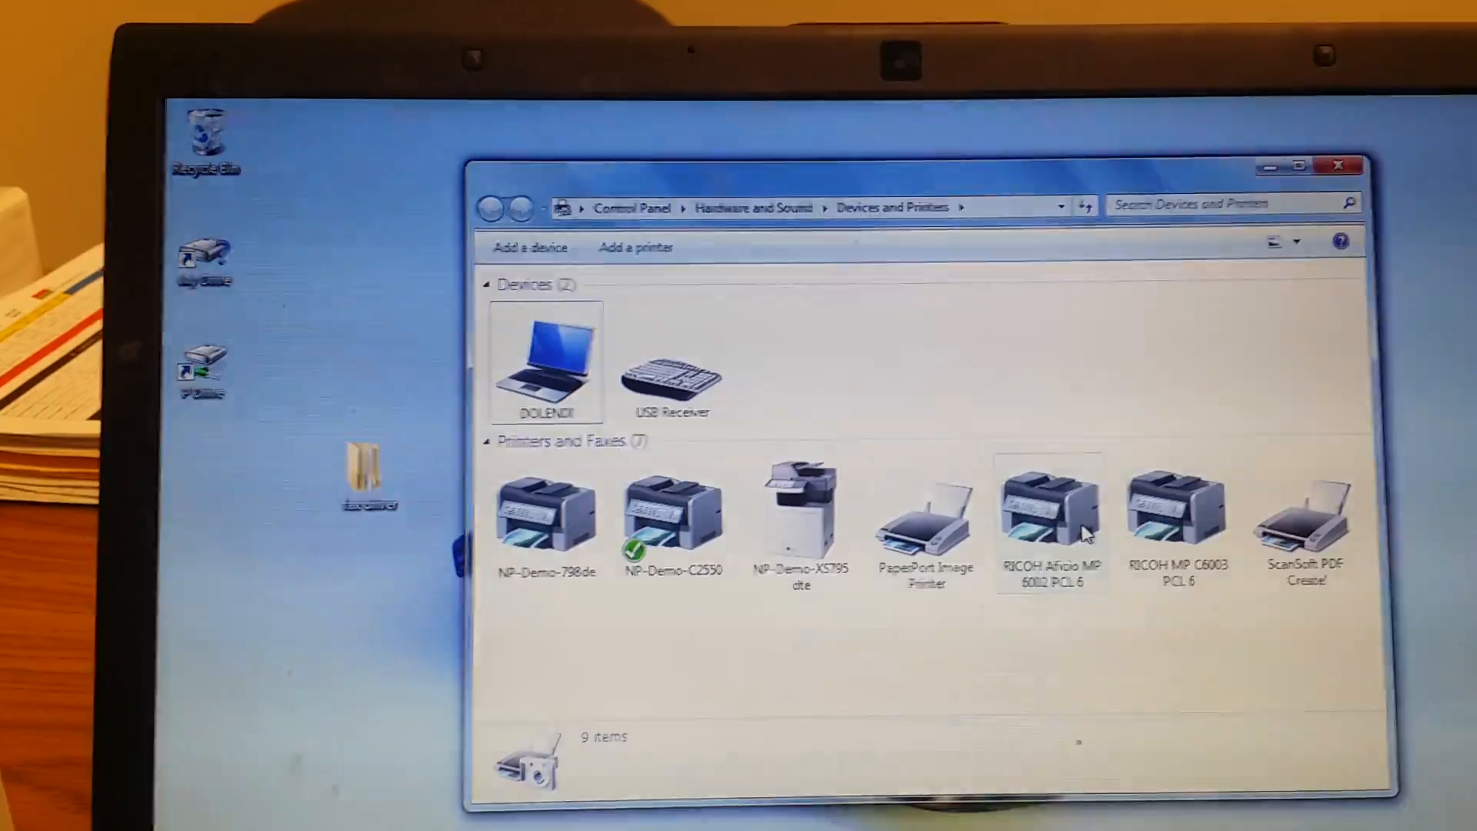
{"action": "right_click", "coordinate": [1047, 514]}
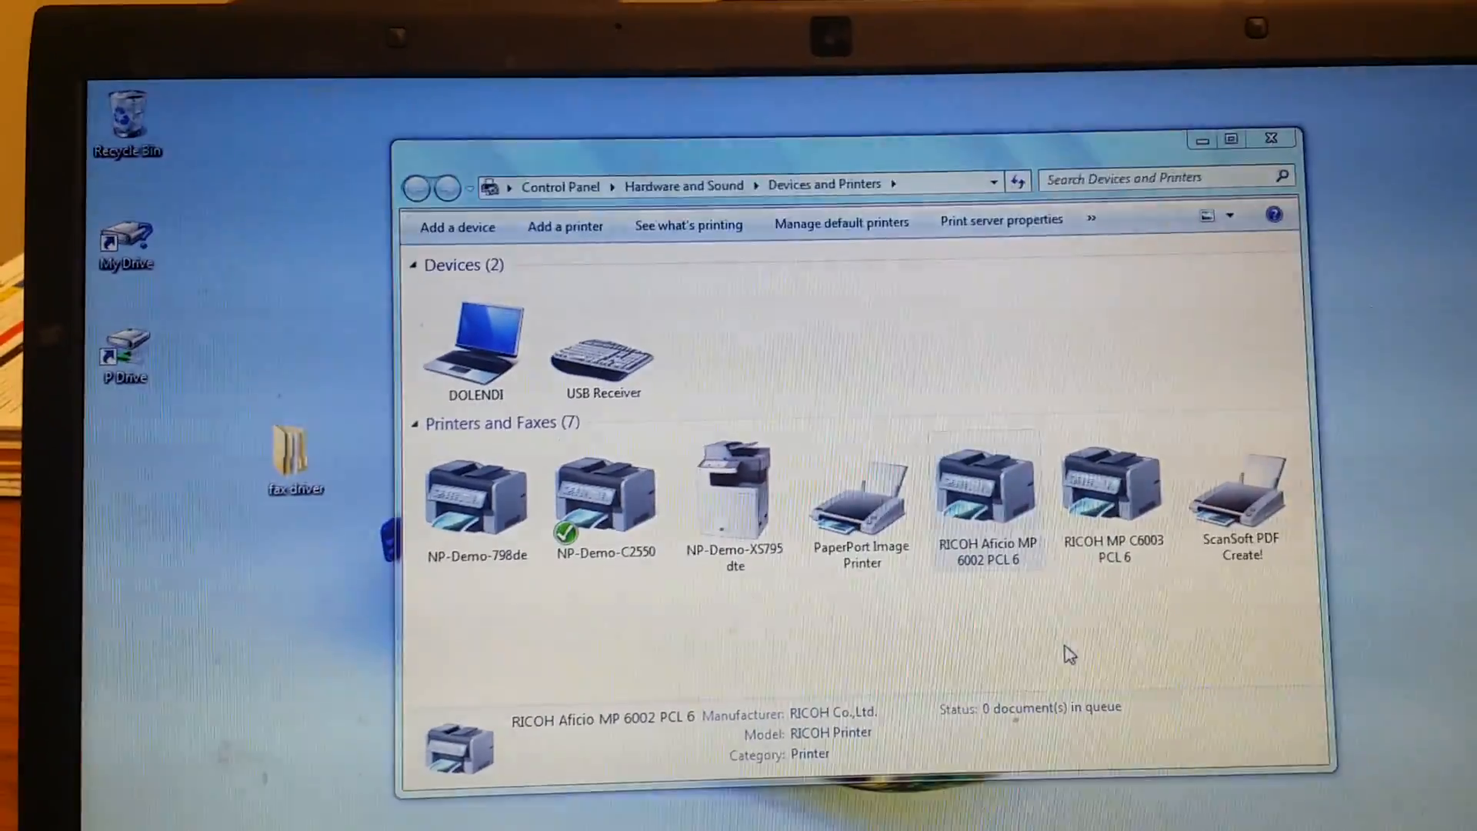
{"action": "double_click", "coordinate": [986, 489]}
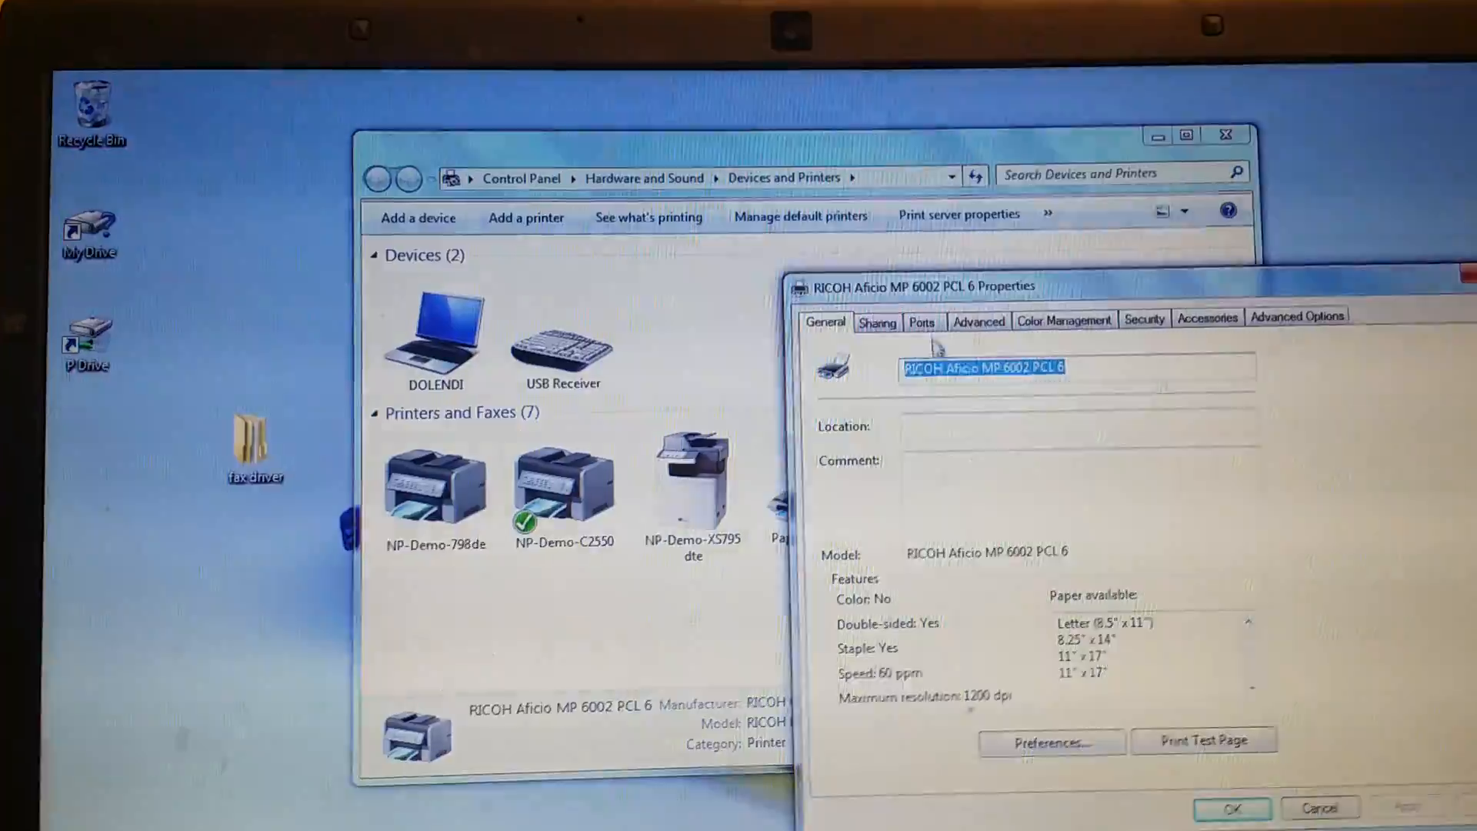
Confirm the MP 6002 uses port 192.168.124.21_1 on the Ports page, then close the properties
{"action": "left_click", "coordinate": [920, 321]}
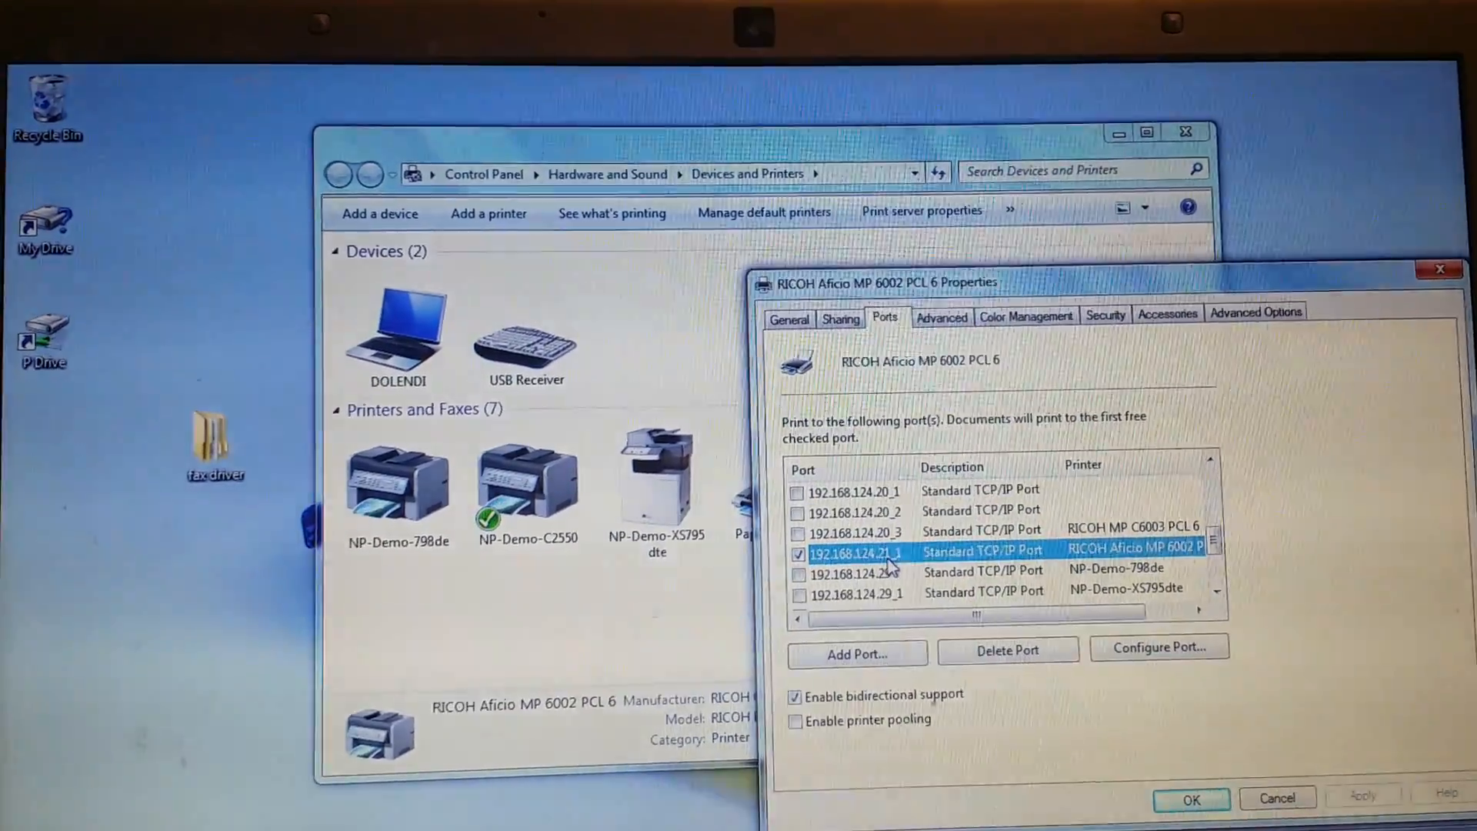
{"action": "left_click", "coordinate": [1189, 798]}
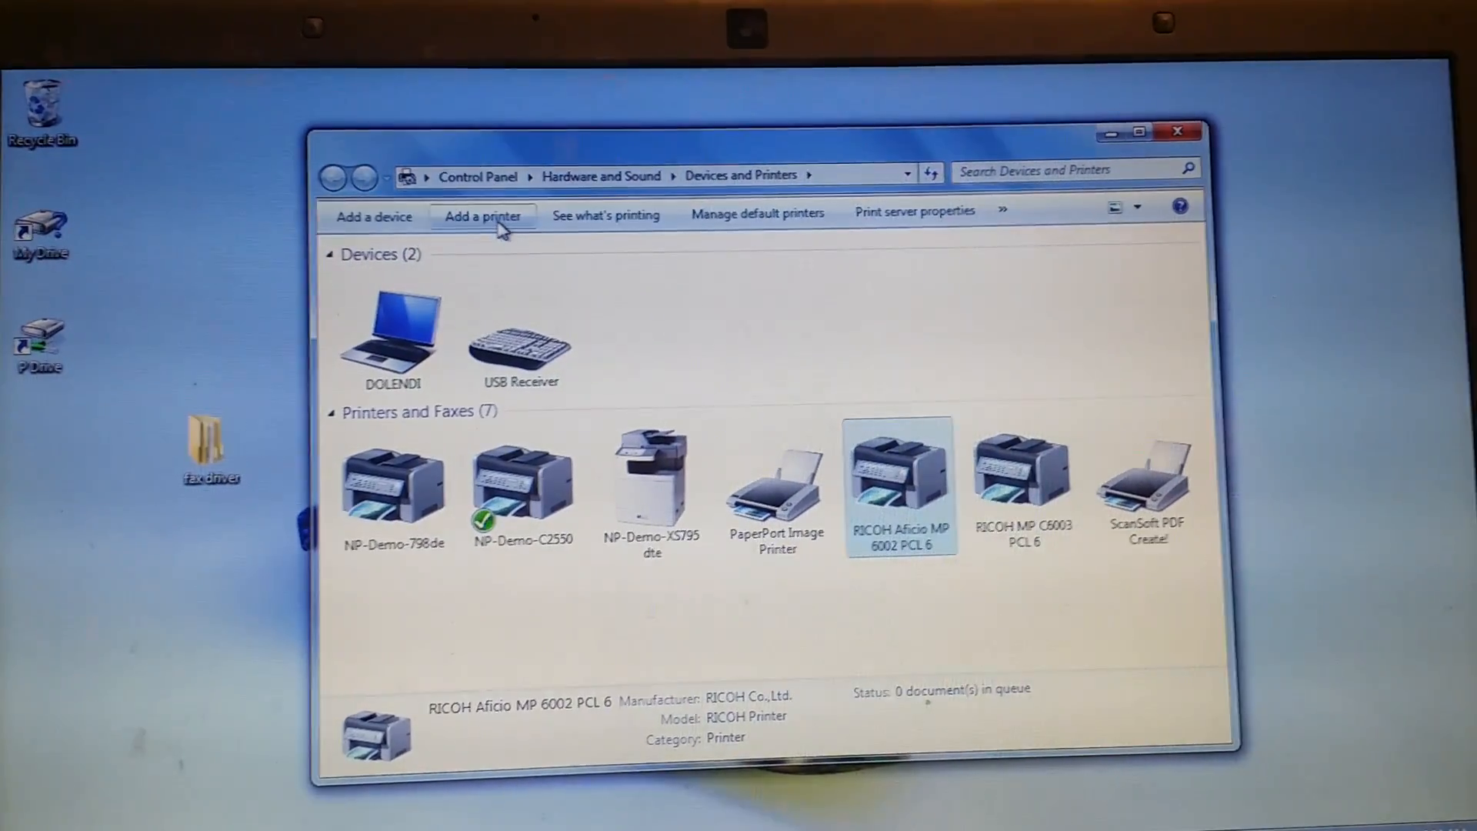
Add a new printer as a TCP/IP Device at 192.168.124.21 and continue to driver selection
{"action": "left_click", "coordinate": [482, 216]}
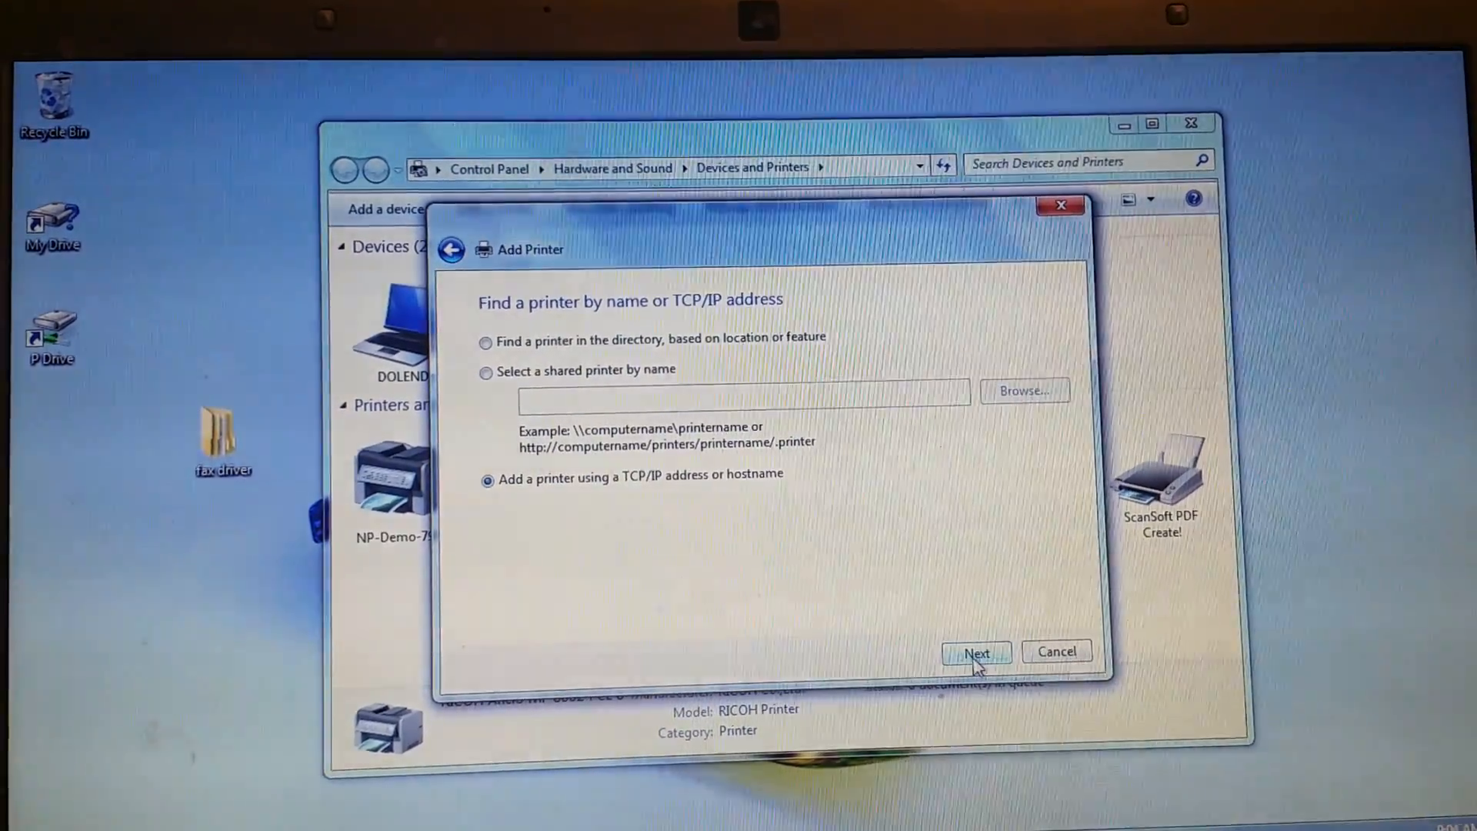
{"action": "left_click", "coordinate": [975, 651]}
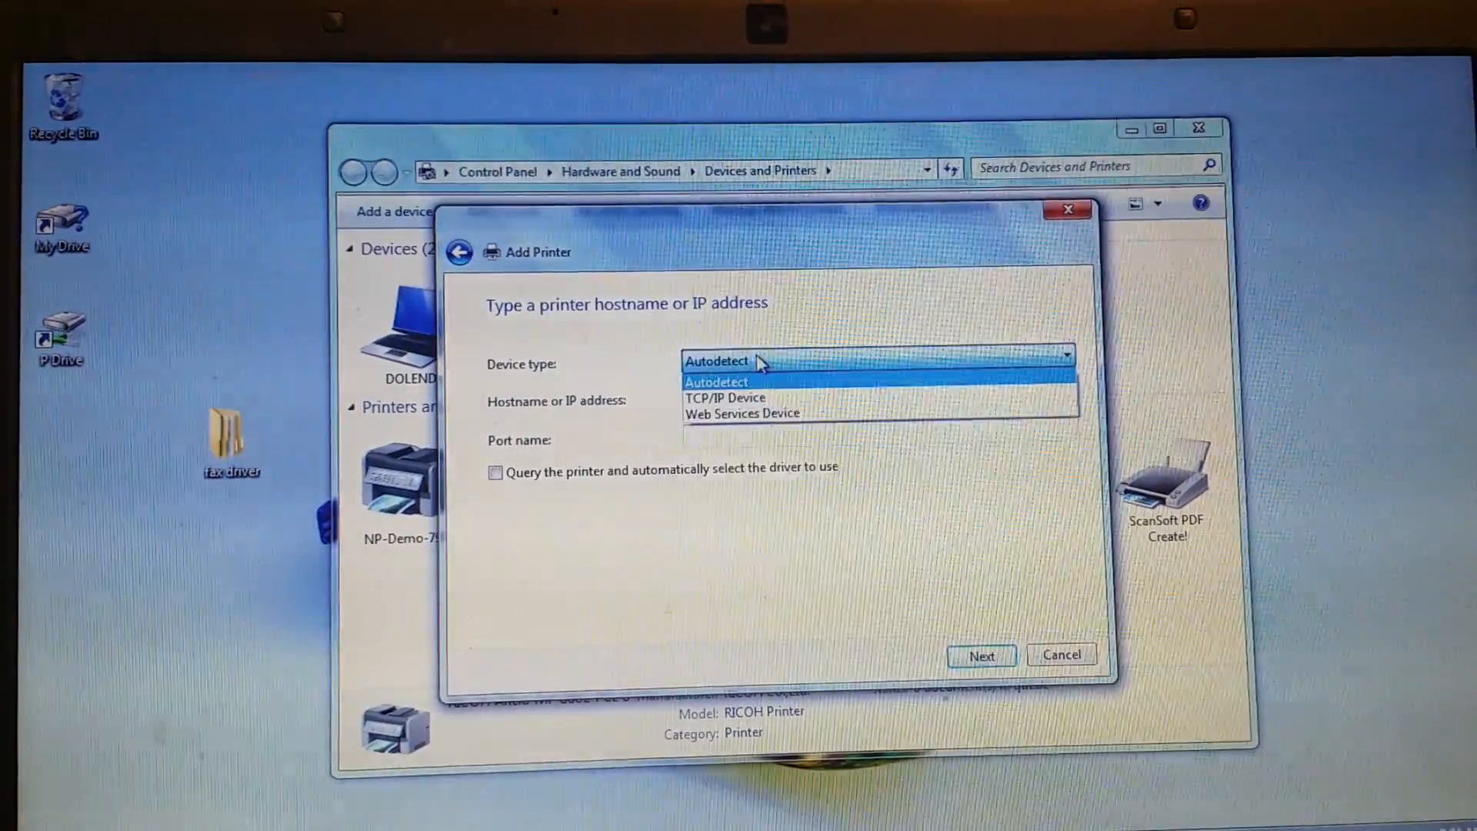
{"action": "left_click", "coordinate": [725, 397]}
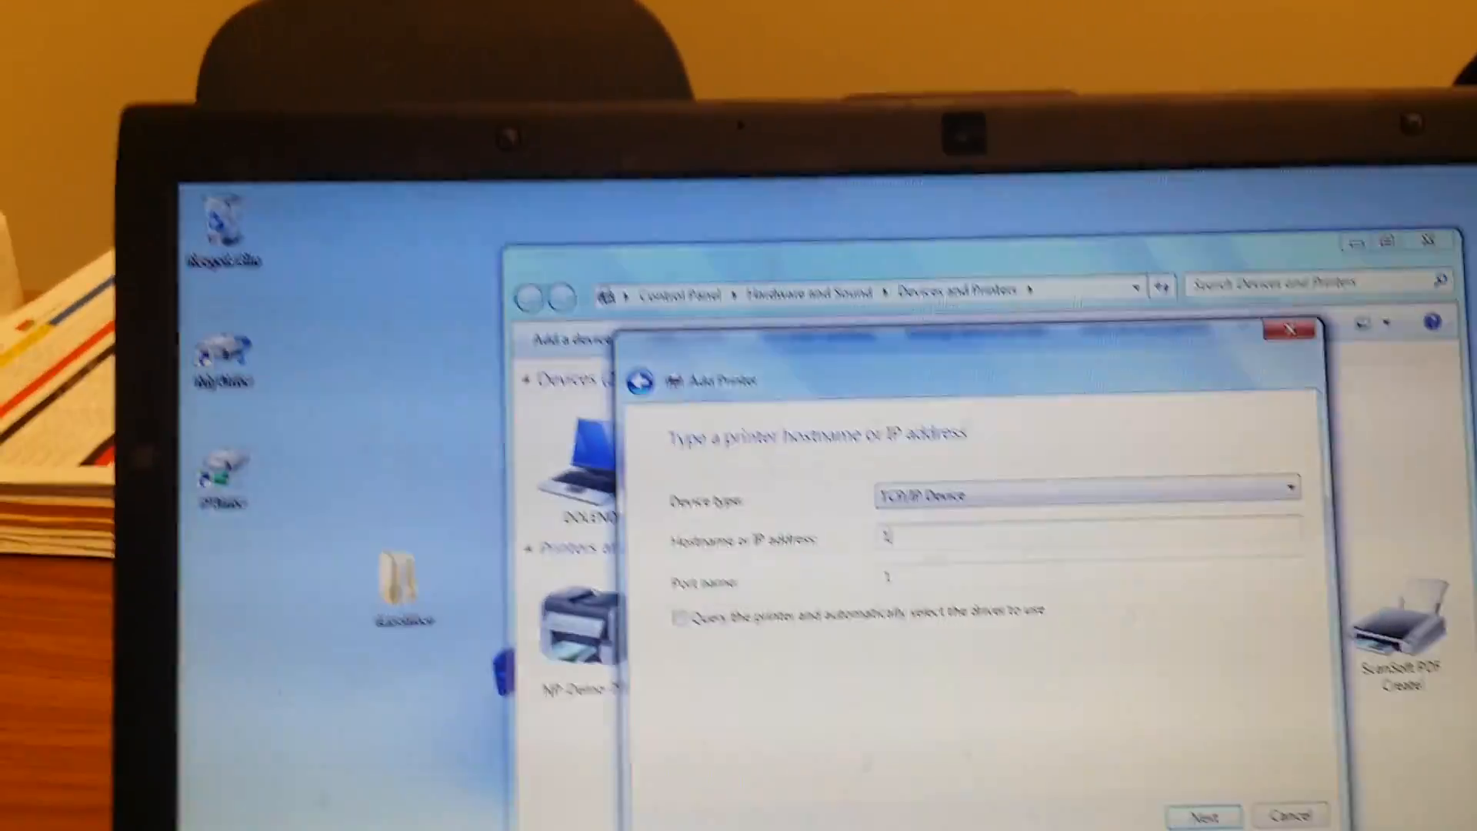
{"action": "type", "text": "192."}
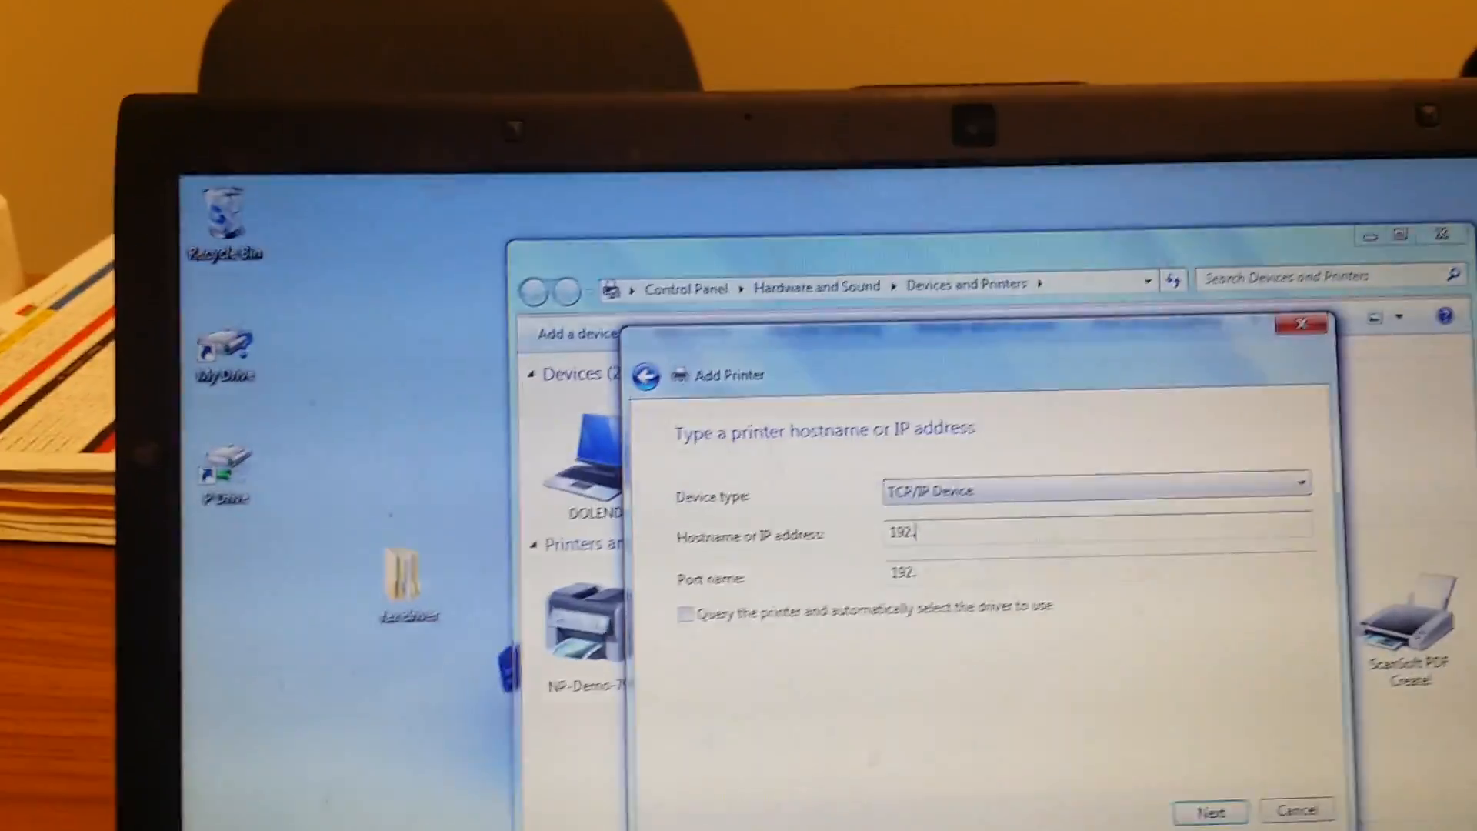
{"action": "type", "text": "168.124.21"}
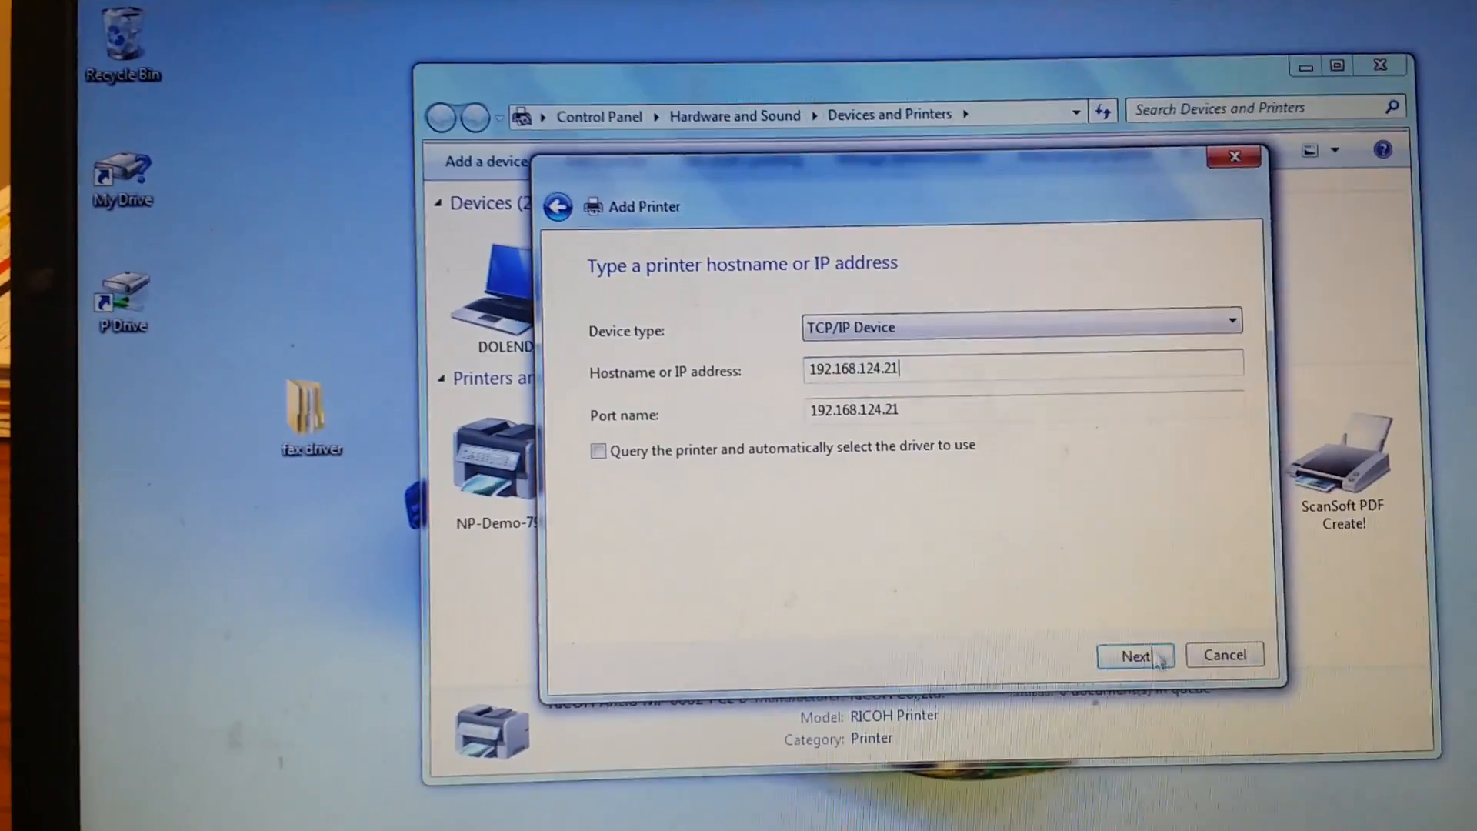
{"action": "left_click", "coordinate": [1135, 655]}
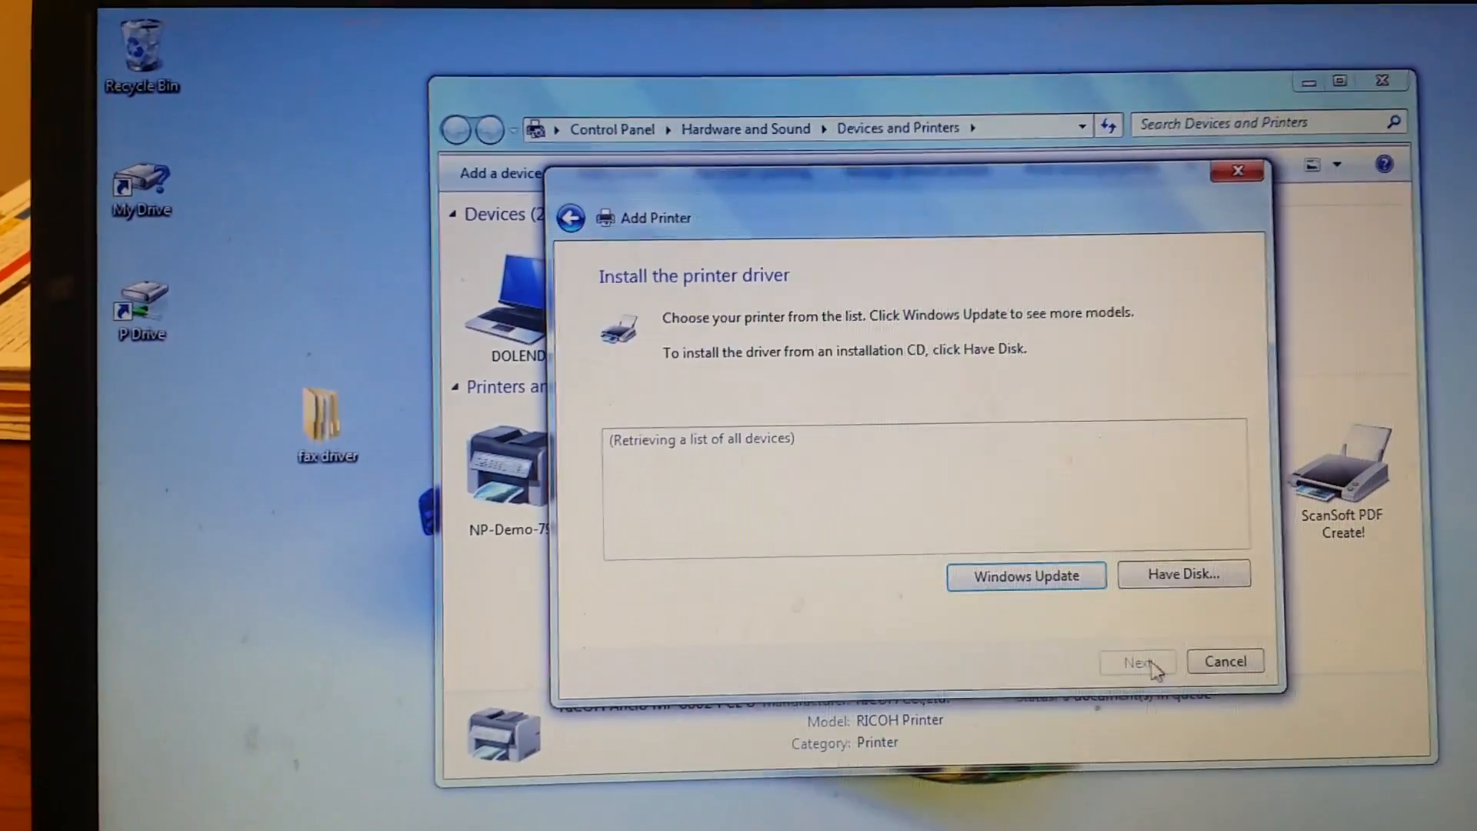
Use Have Disk to load the driver from Desktop > fax driver > DISK1 and select LAN-Fax M15
{"action": "left_click", "coordinate": [1183, 574]}
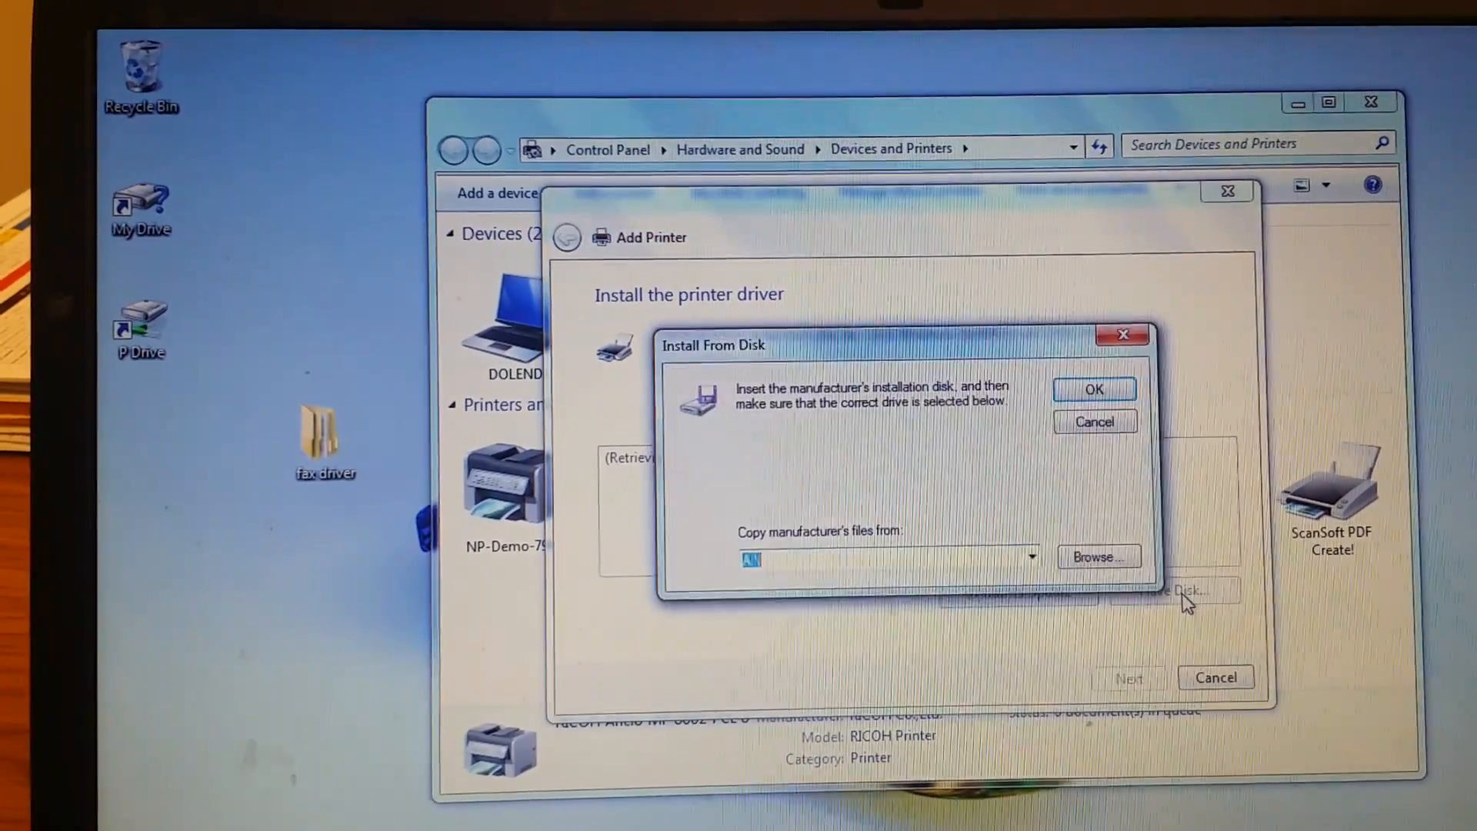
{"action": "left_click", "coordinate": [1085, 560]}
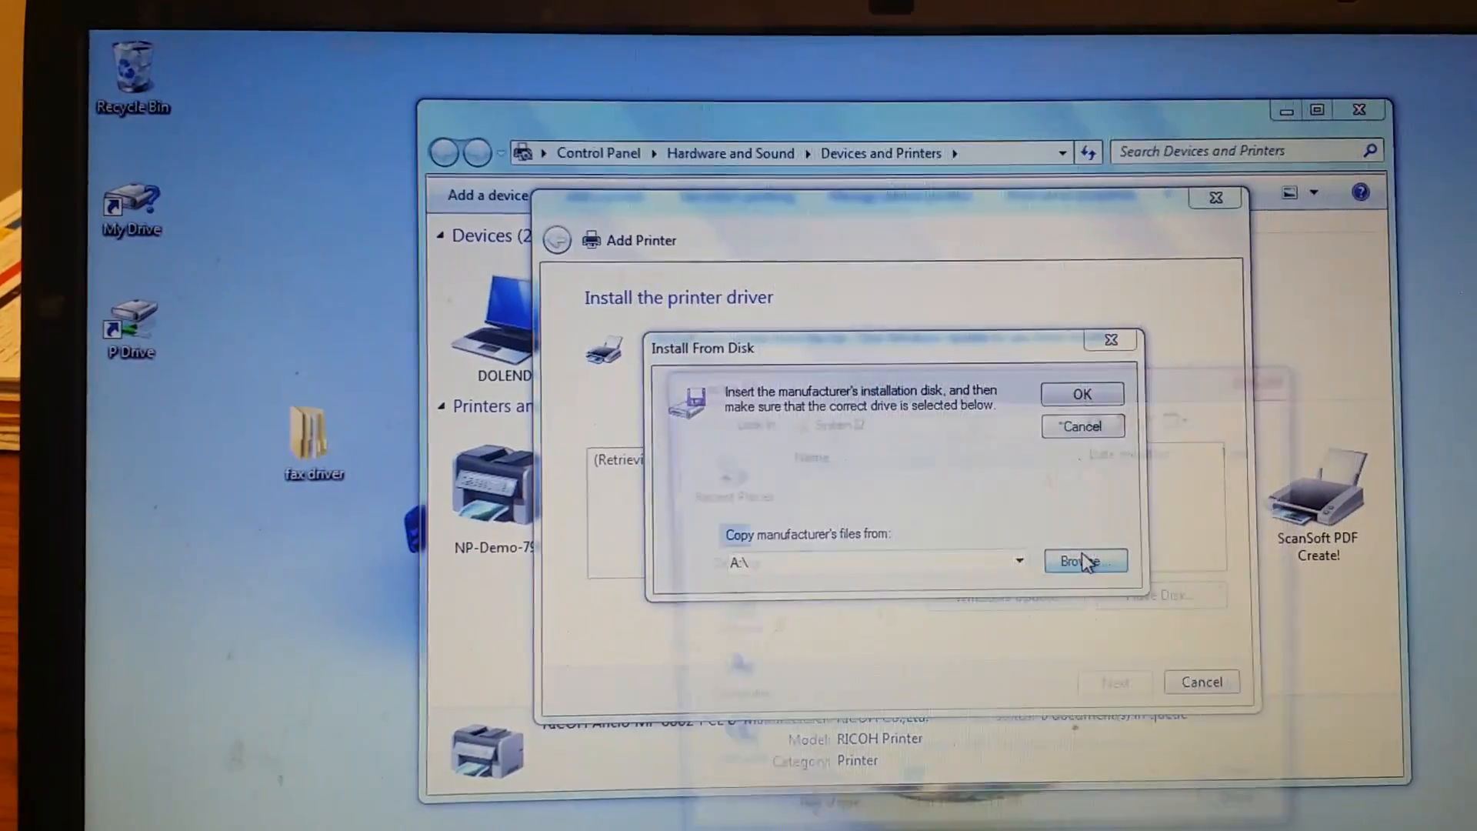
{"action": "left_click", "coordinate": [1085, 562]}
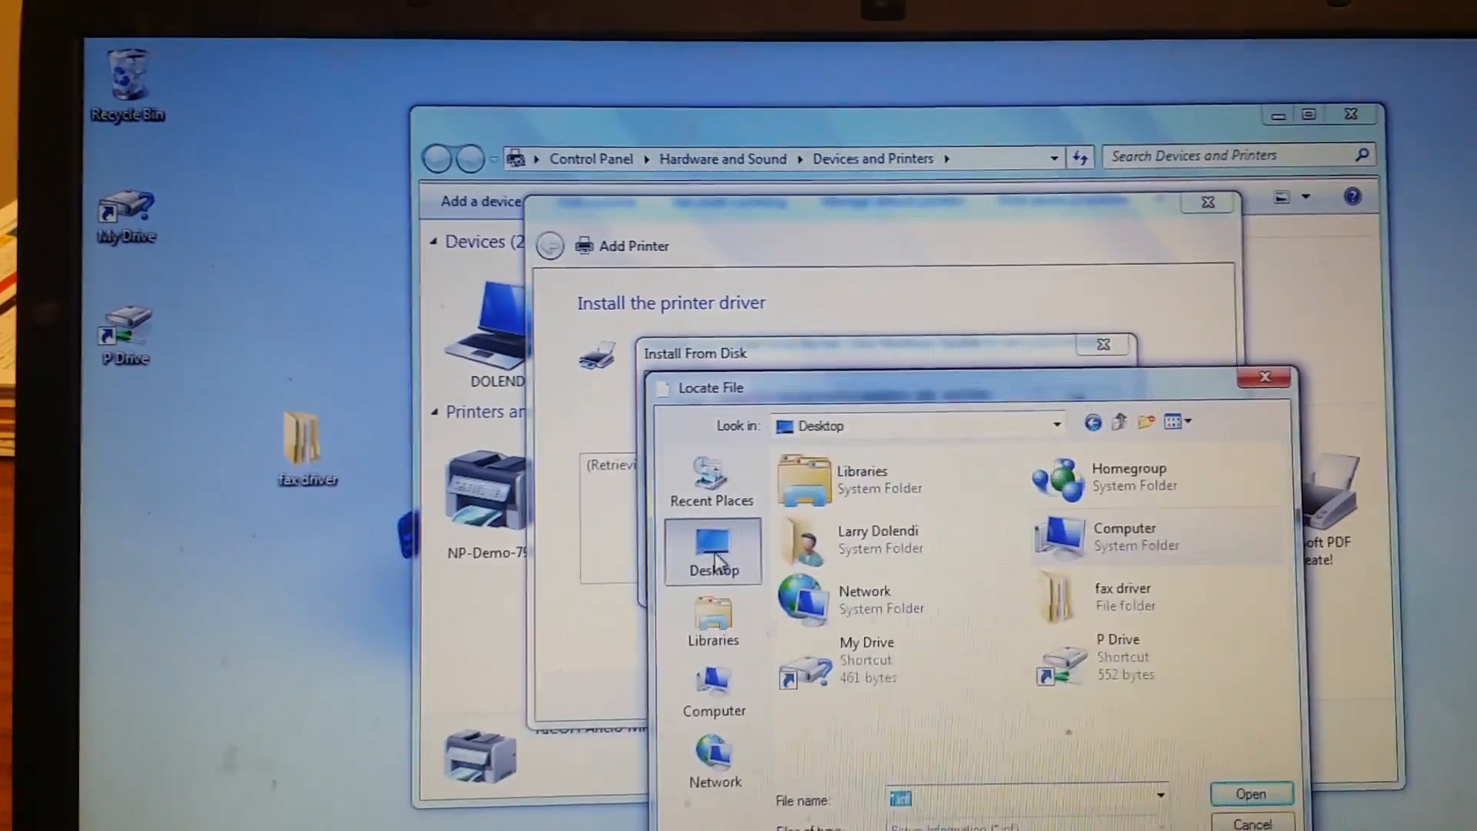
{"action": "double_click", "coordinate": [1122, 595]}
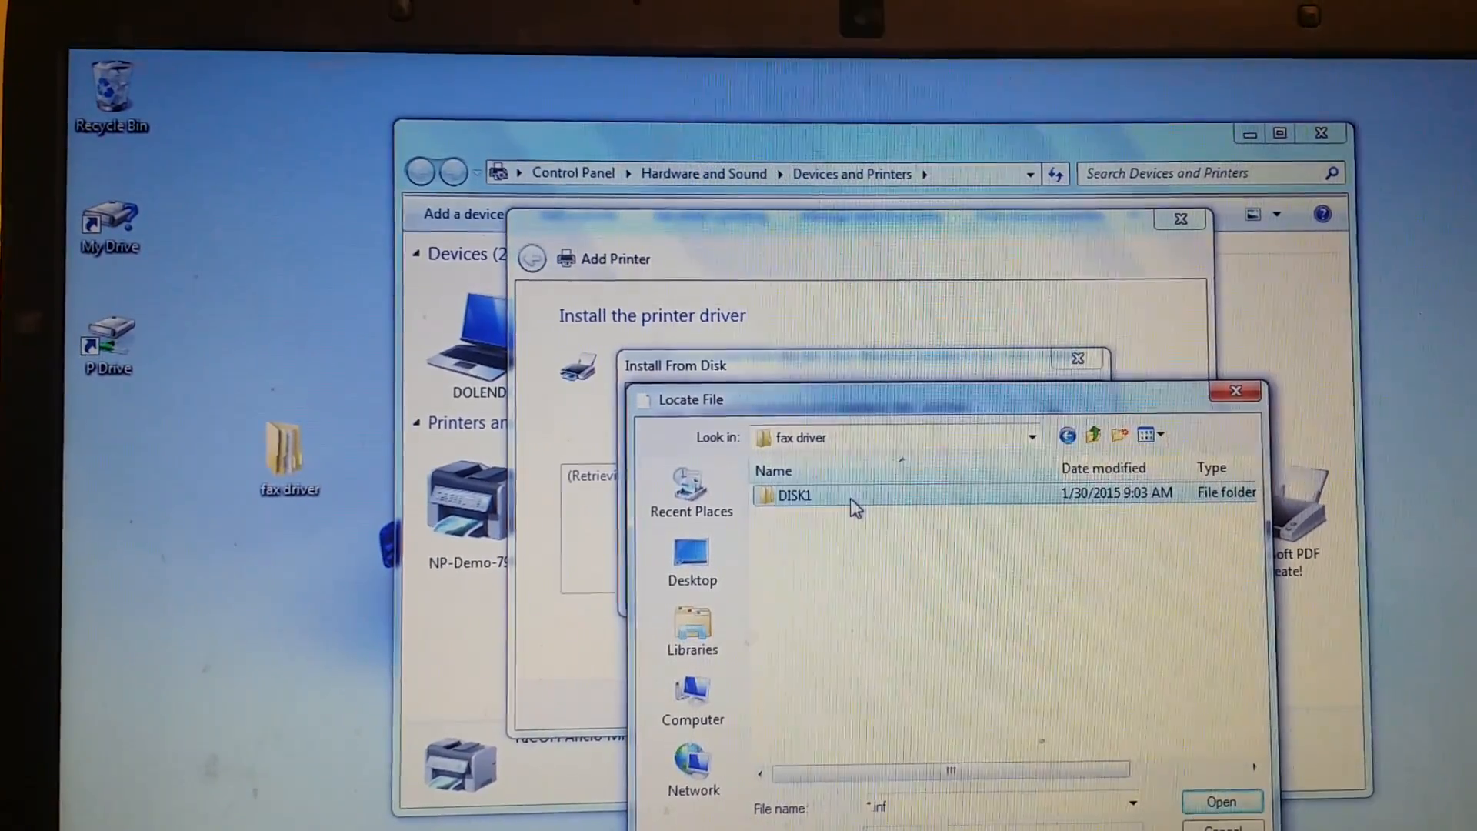
{"action": "double_click", "coordinate": [794, 495]}
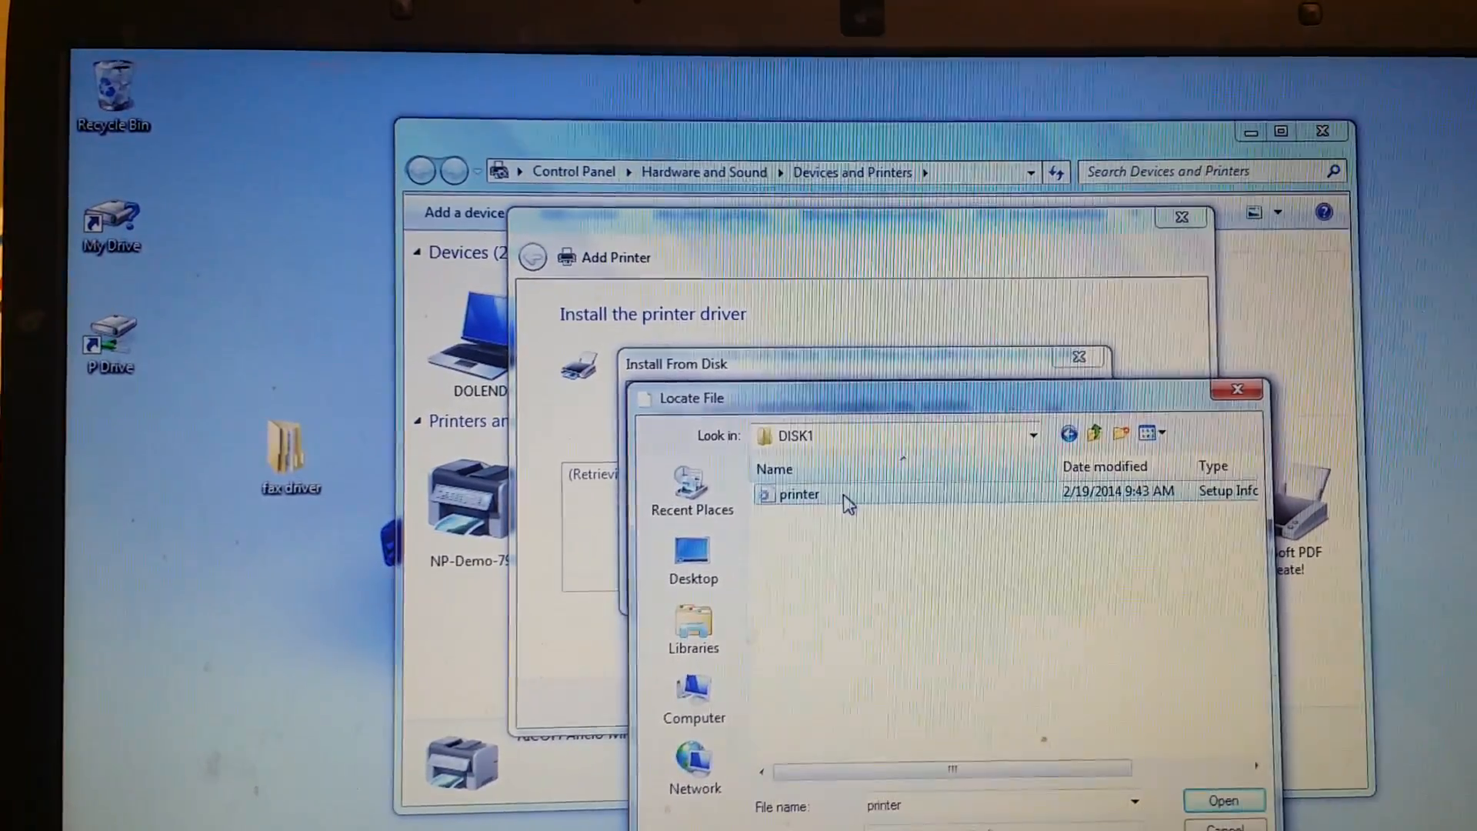
{"action": "left_click", "coordinate": [1223, 800]}
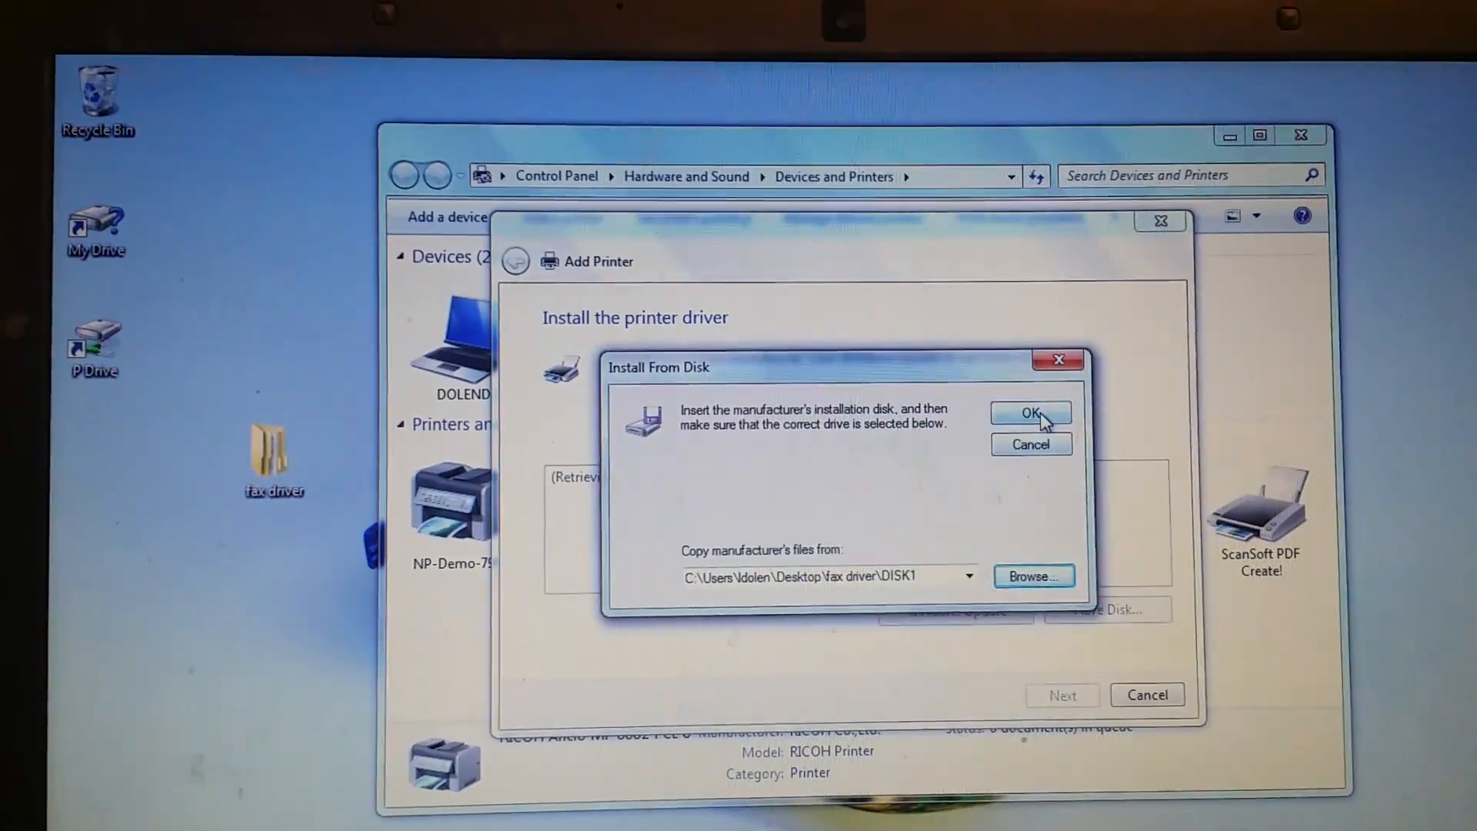
{"action": "left_click", "coordinate": [1029, 413]}
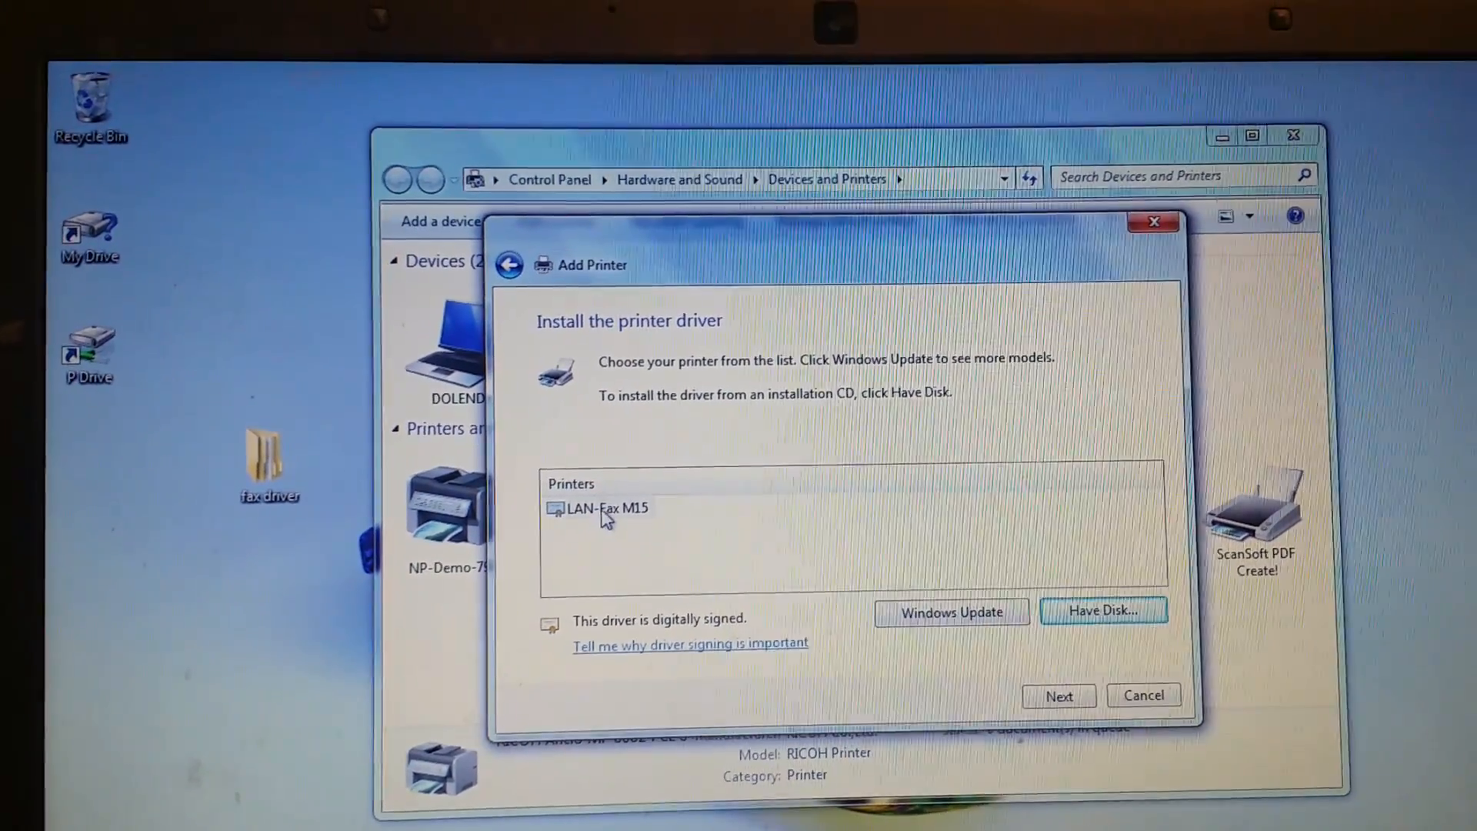
{"action": "left_click", "coordinate": [611, 508]}
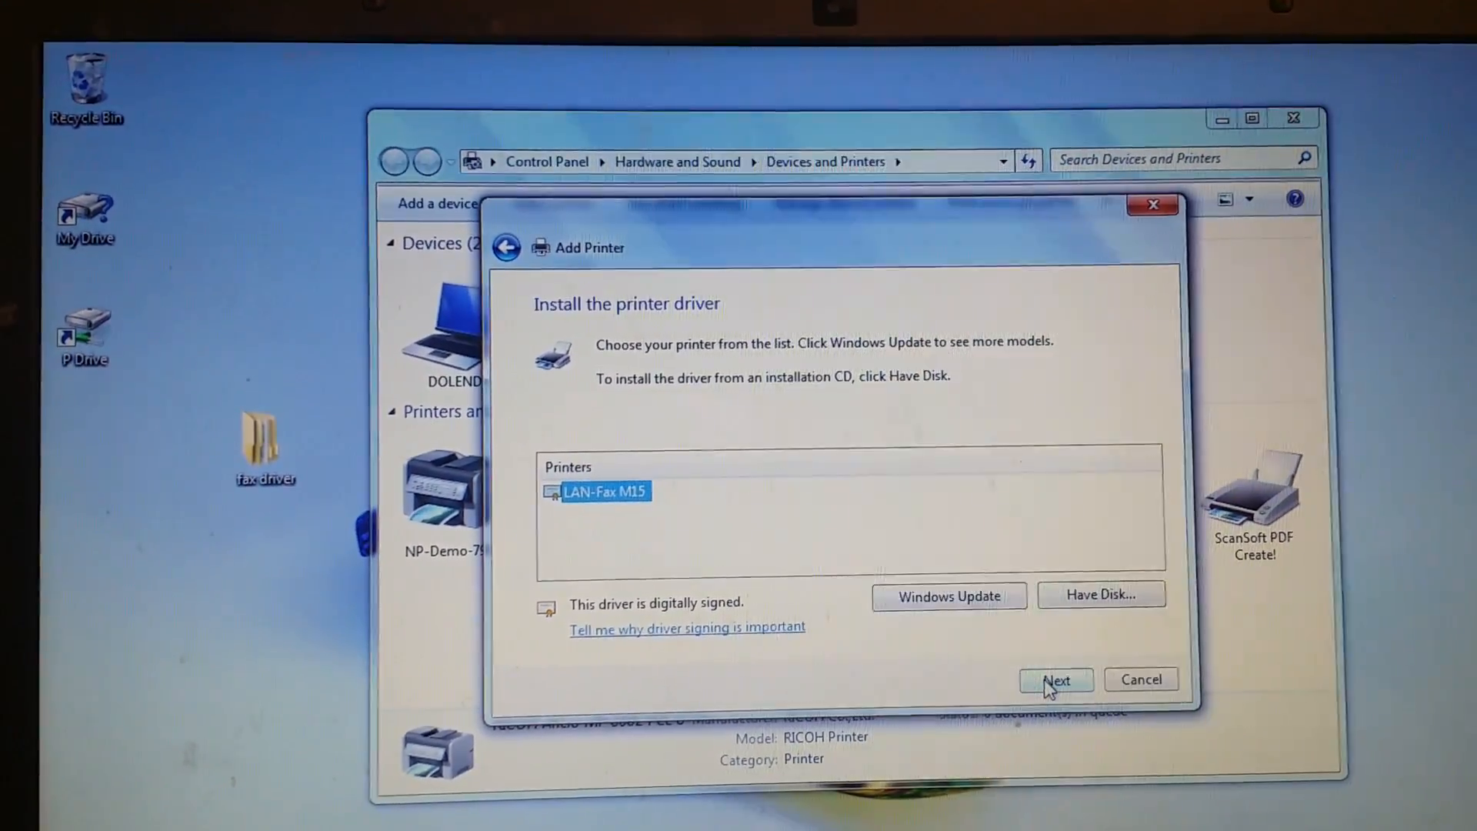
Name the printer 'Ricoh fax', keep it unshared, finish installation and view its details
{"action": "left_click", "coordinate": [1055, 679]}
{"action": "type", "text": "Ricoh"}
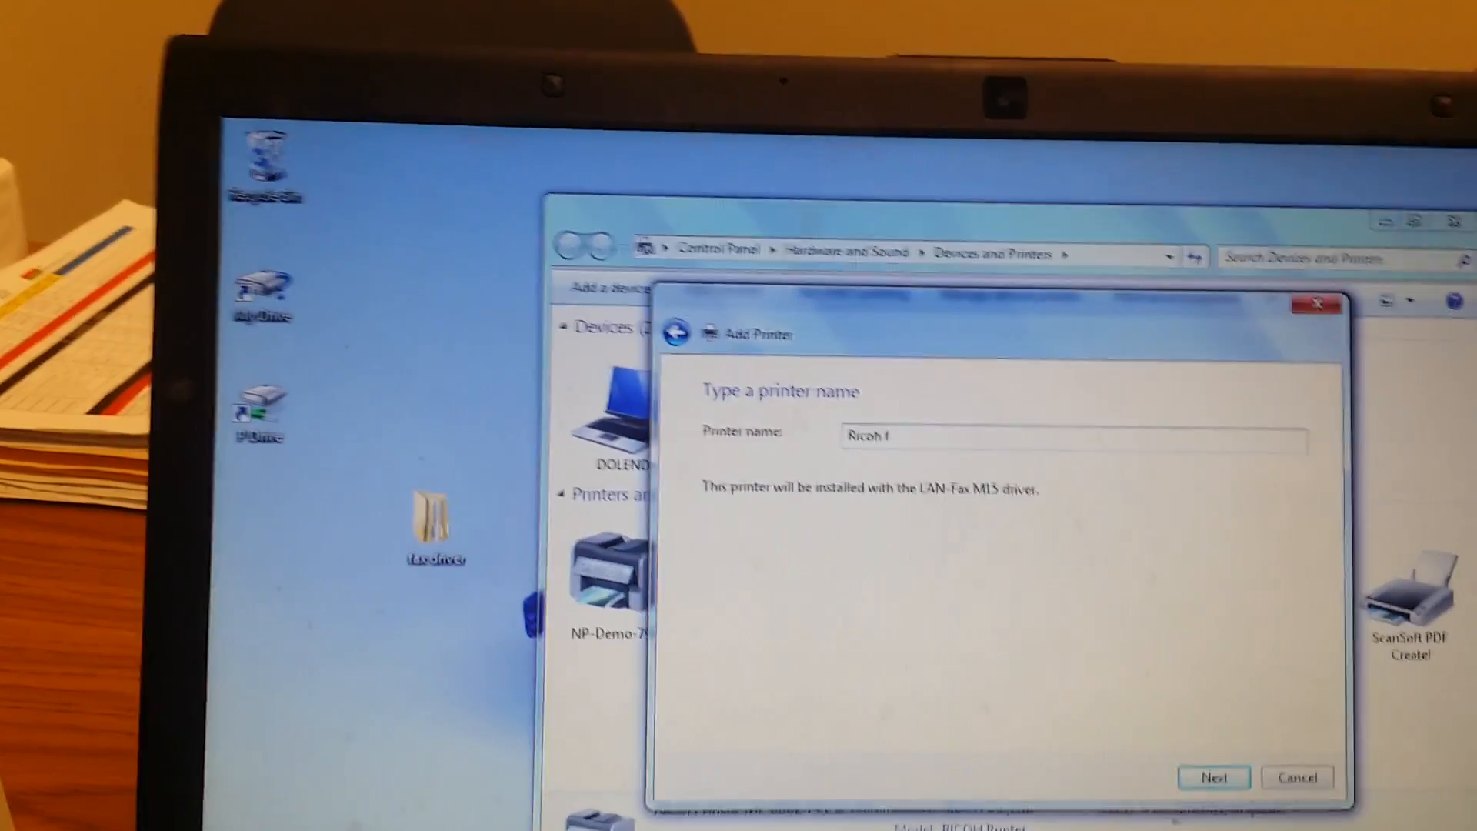
{"action": "type", "text": "ax"}
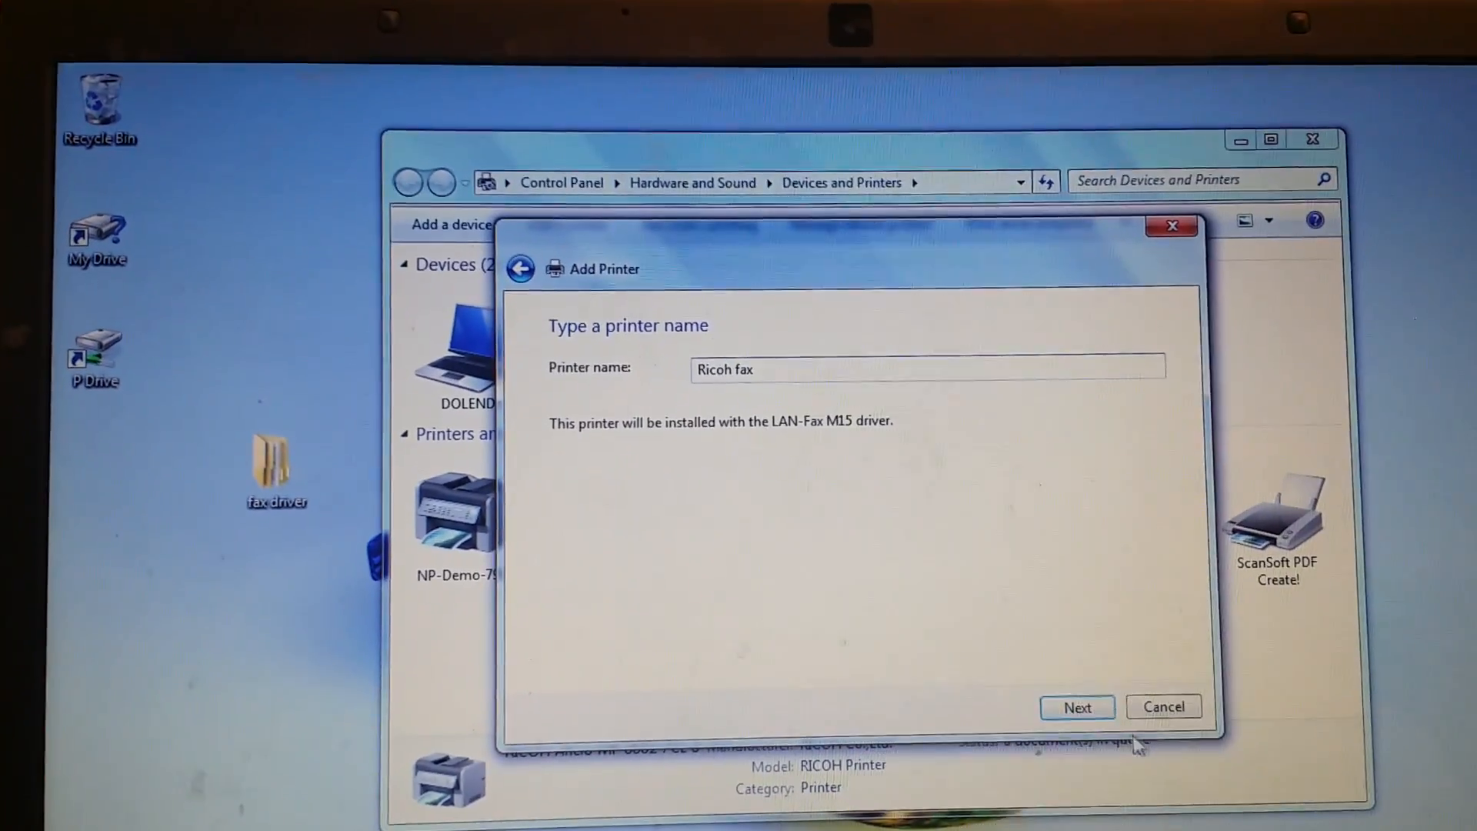
{"action": "left_click", "coordinate": [1075, 707]}
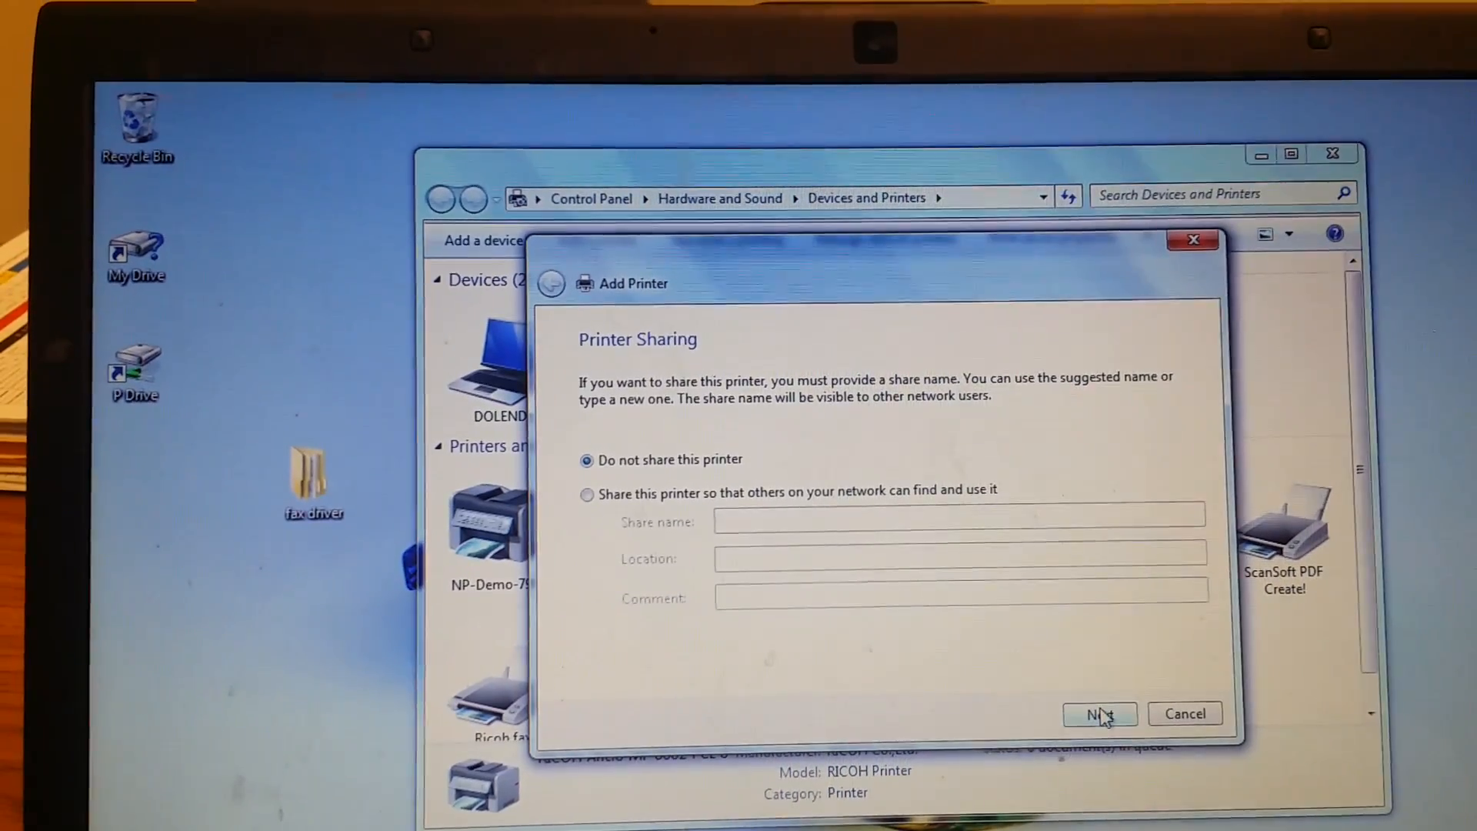
{"action": "left_click", "coordinate": [1099, 712]}
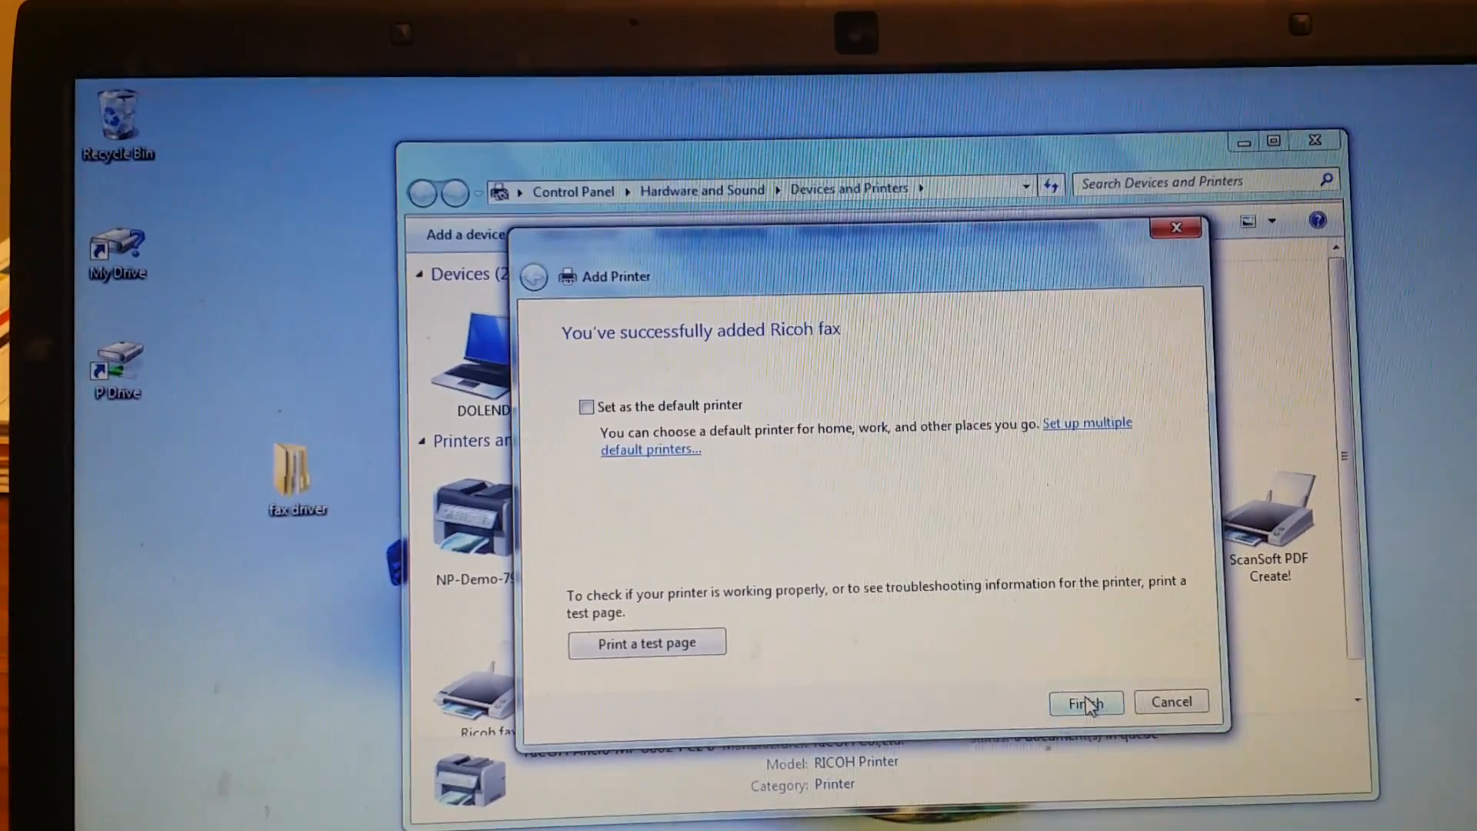
{"action": "left_click", "coordinate": [1084, 702]}
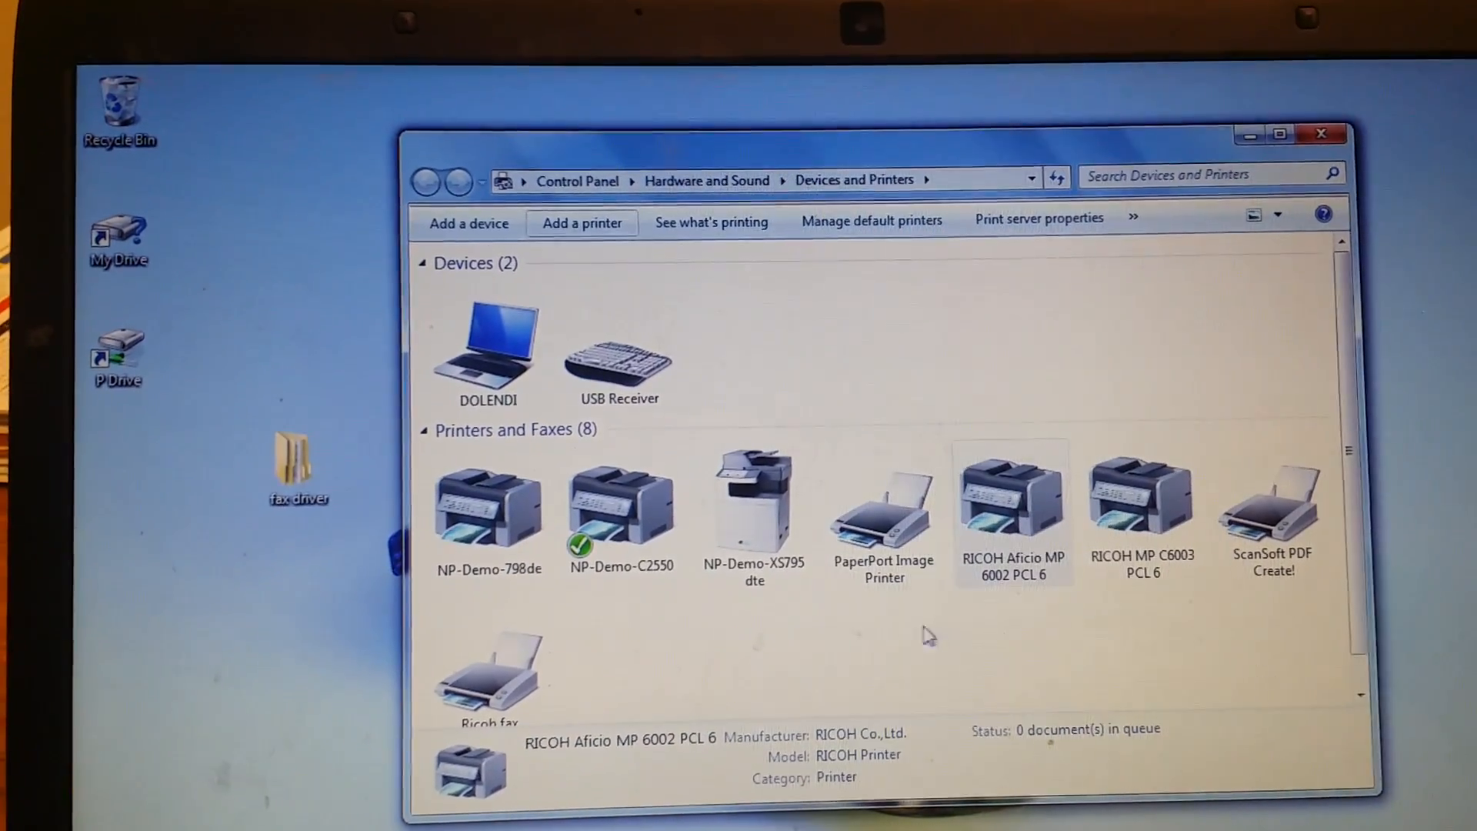
{"action": "left_click", "coordinate": [488, 669]}
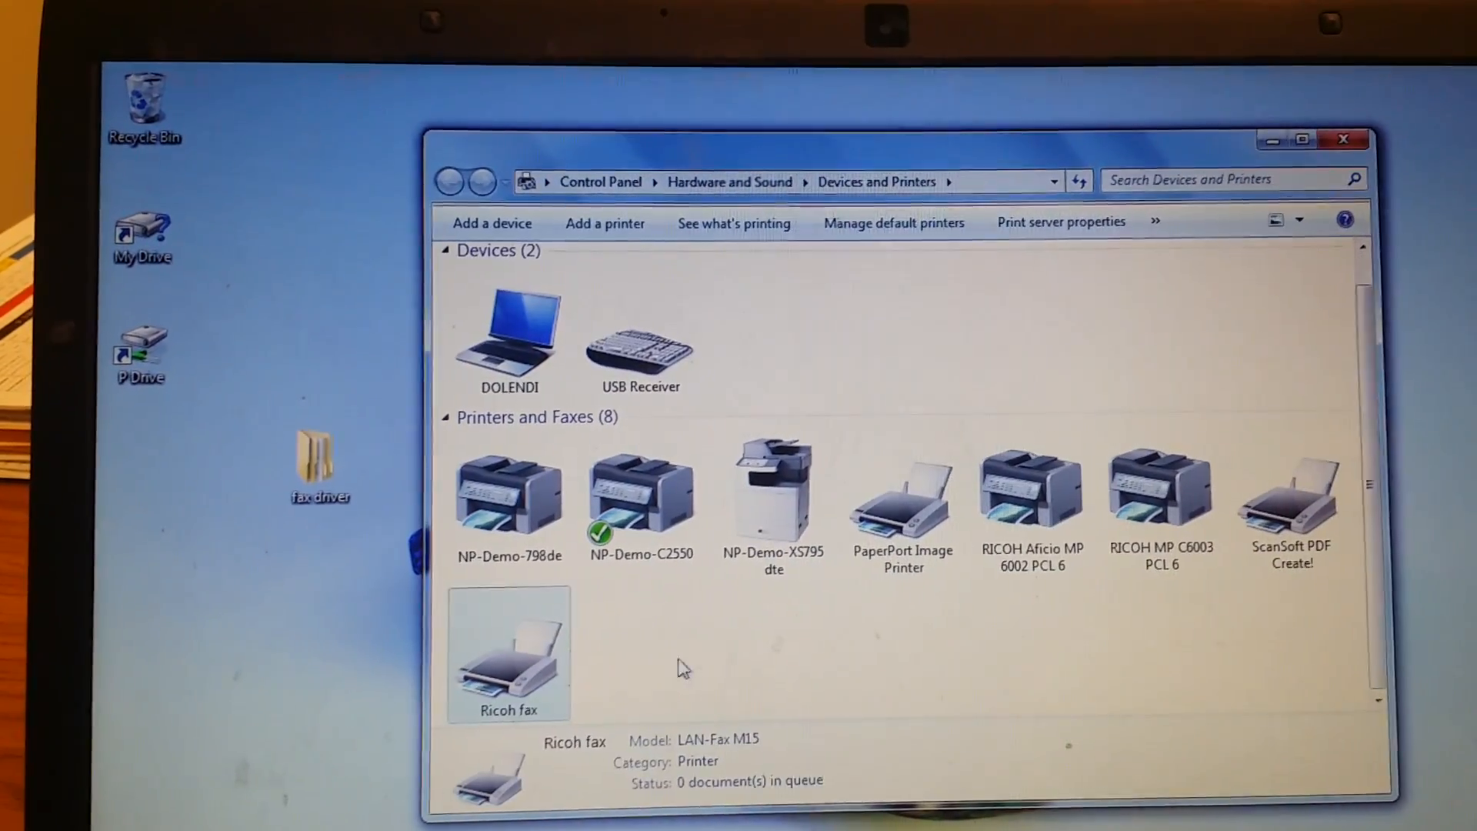